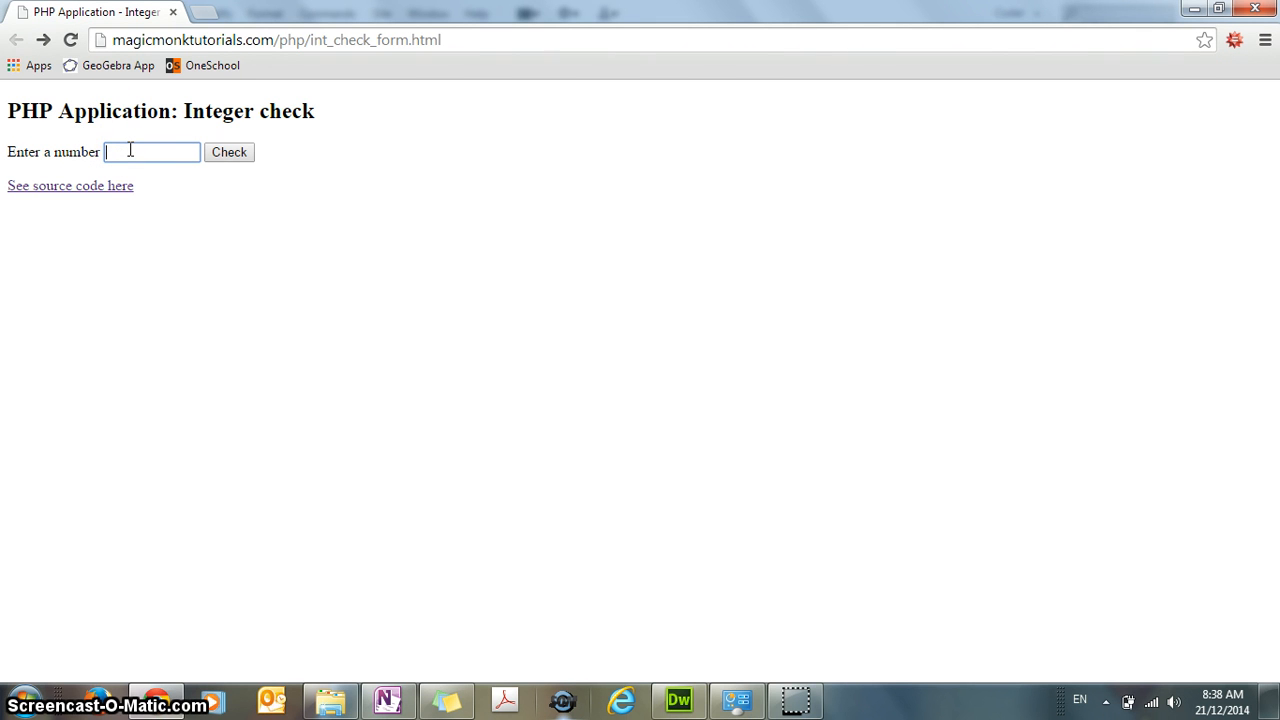
- Submit 3.5 to the integer check, seeing it reported as not an integer, and return to the form
click(152, 152)
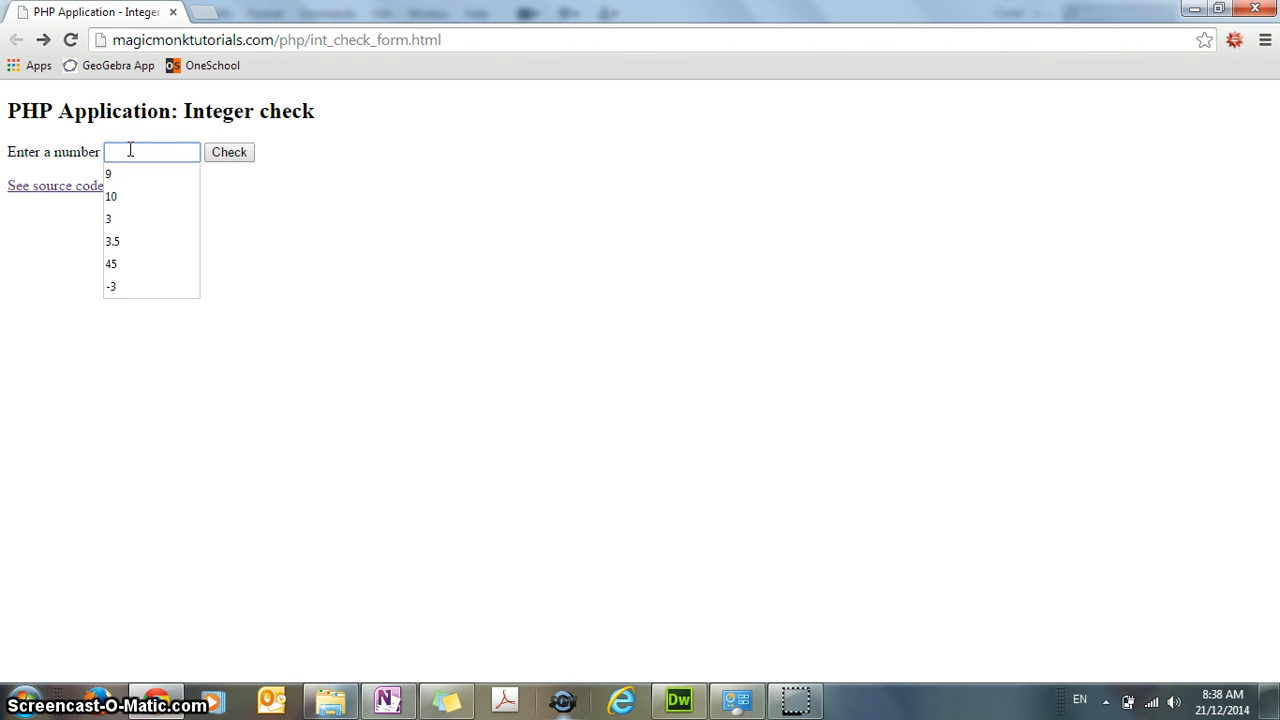
text(3.5)
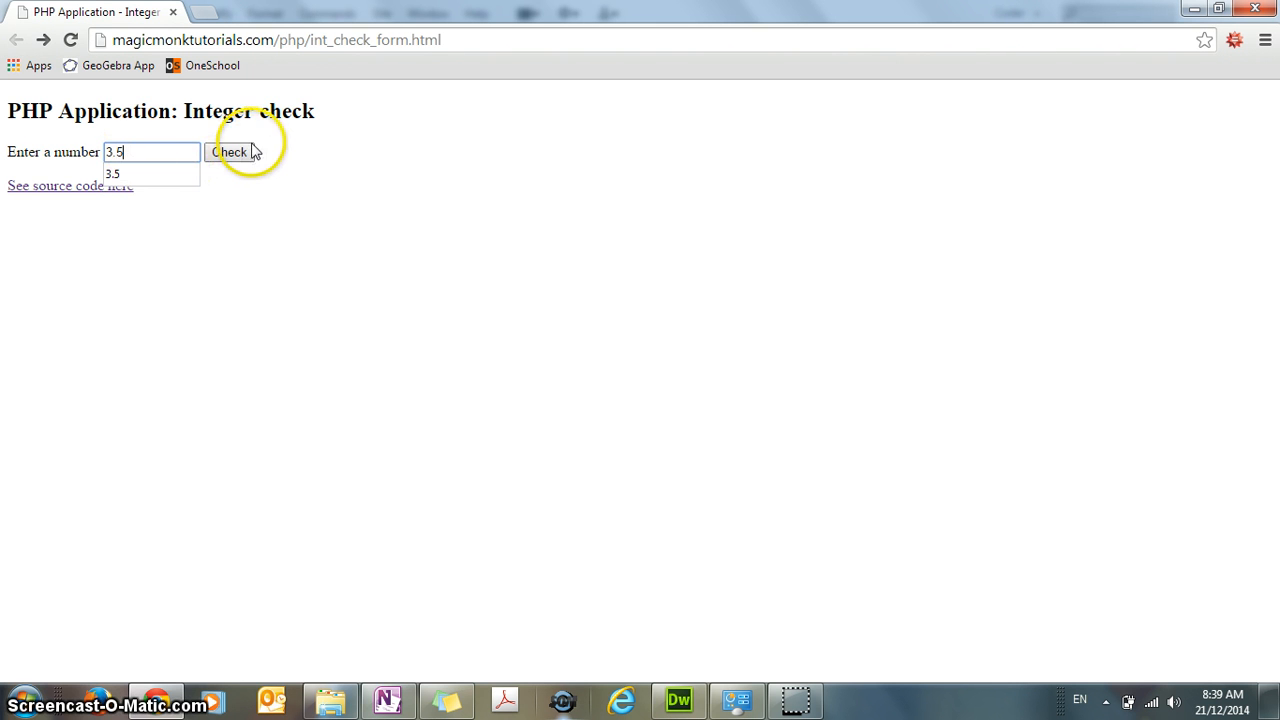
click(230, 152)
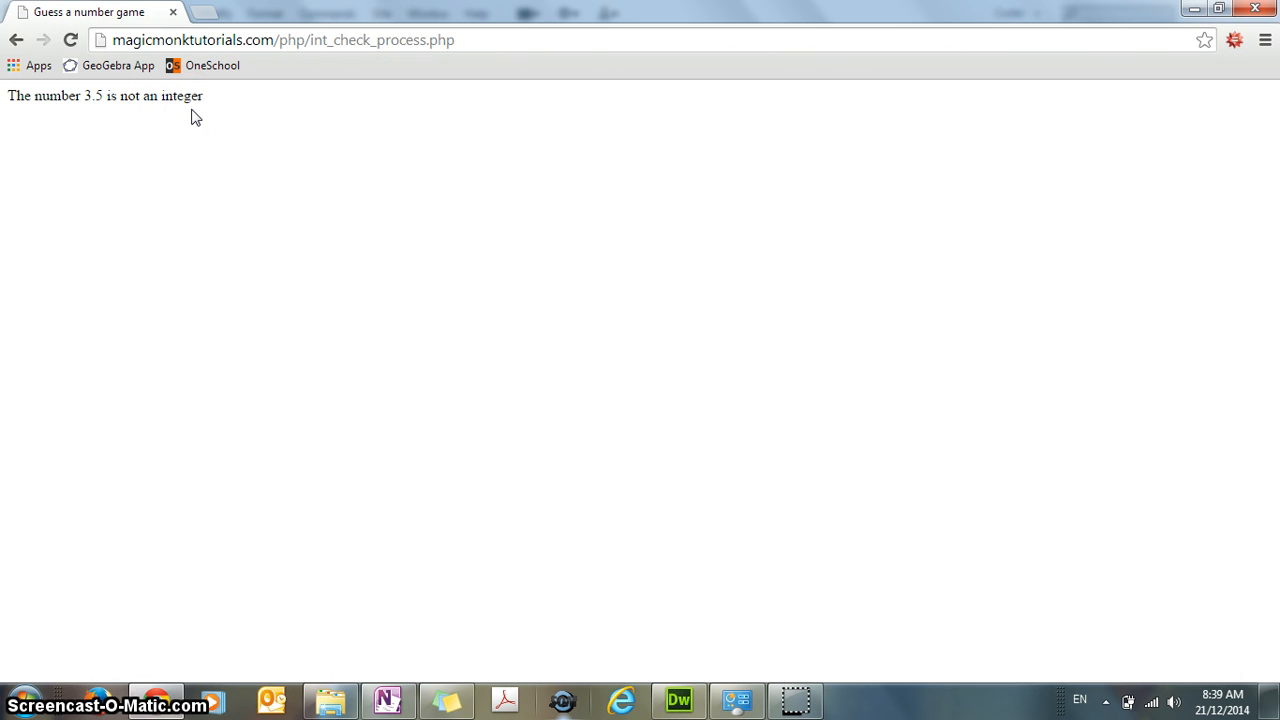
click(16, 40)
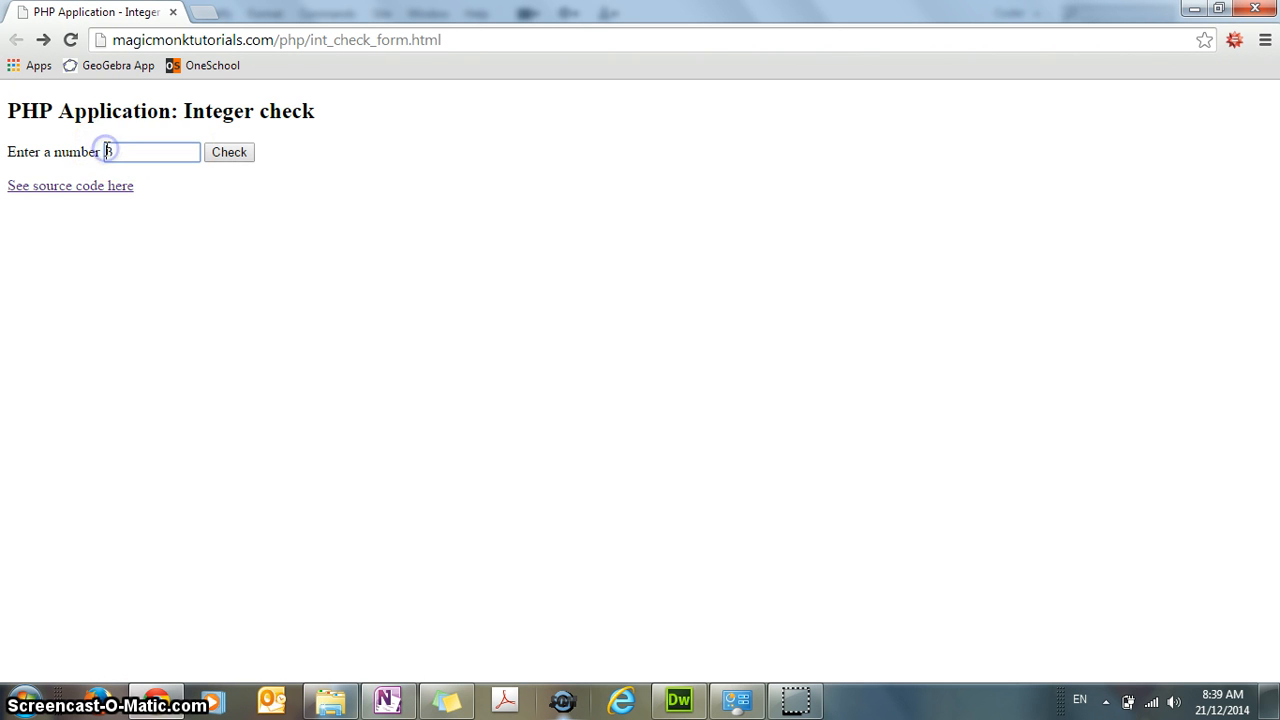
- Submit -3, seeing it reported as an integer, then switch over to Dreamweaver
click(228, 152)
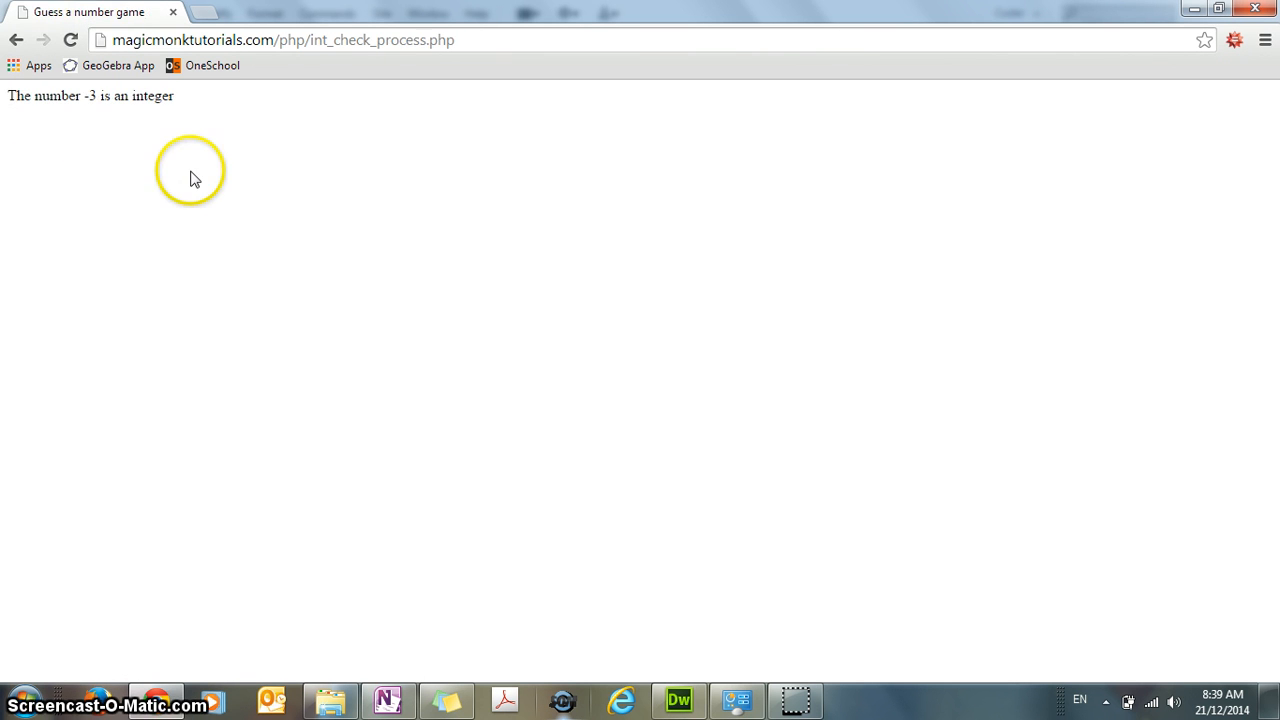
click(16, 40)
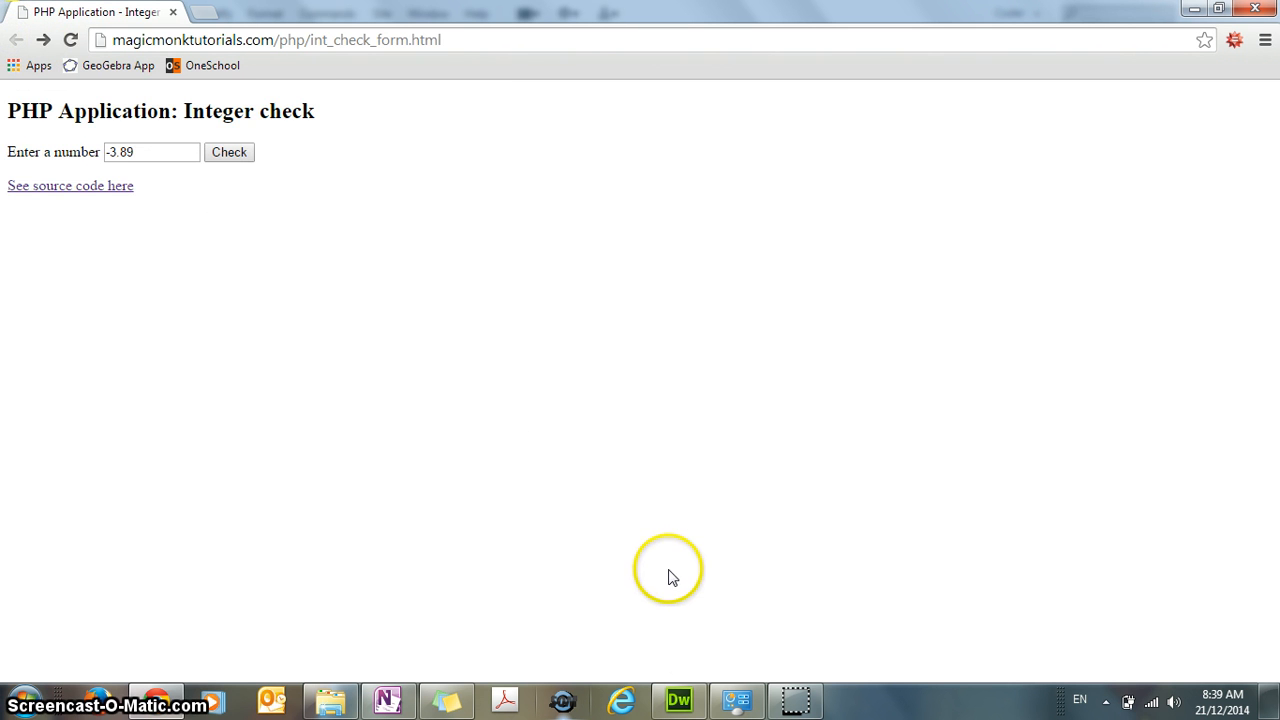
click(678, 700)
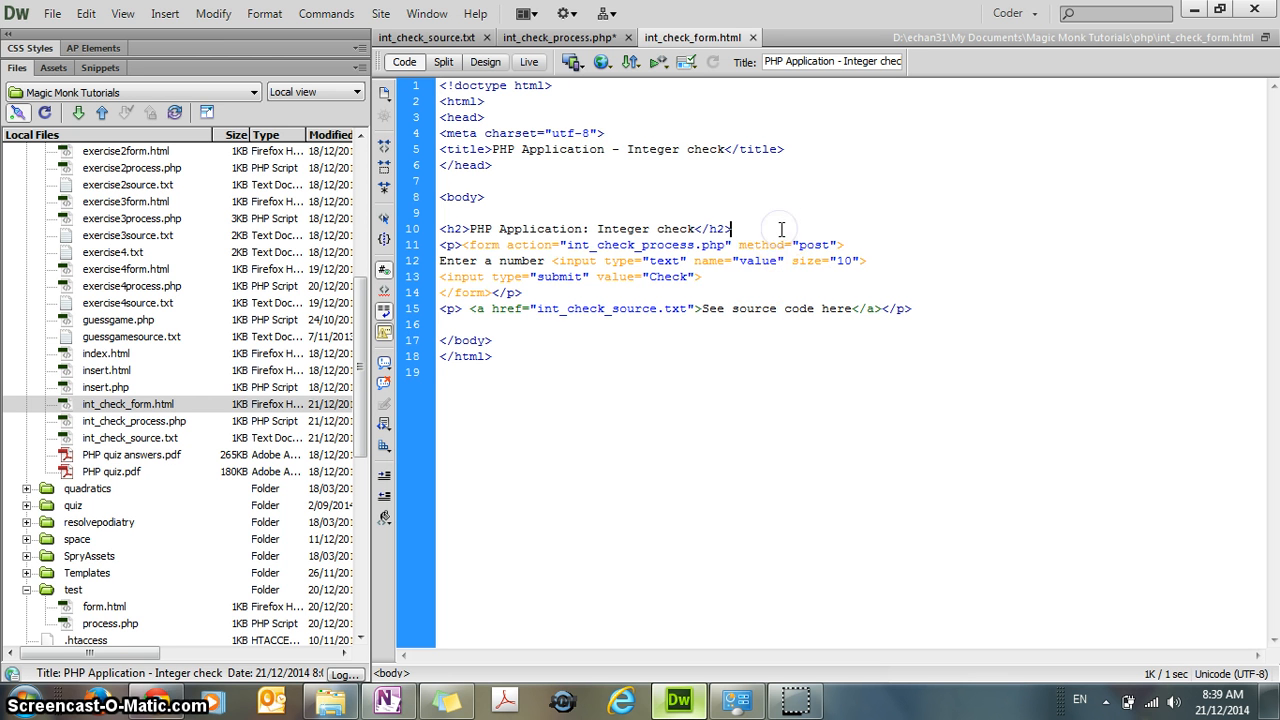
- Add a blank line above the form and review its action int_check_process.php and input name 'value'
key(enter)
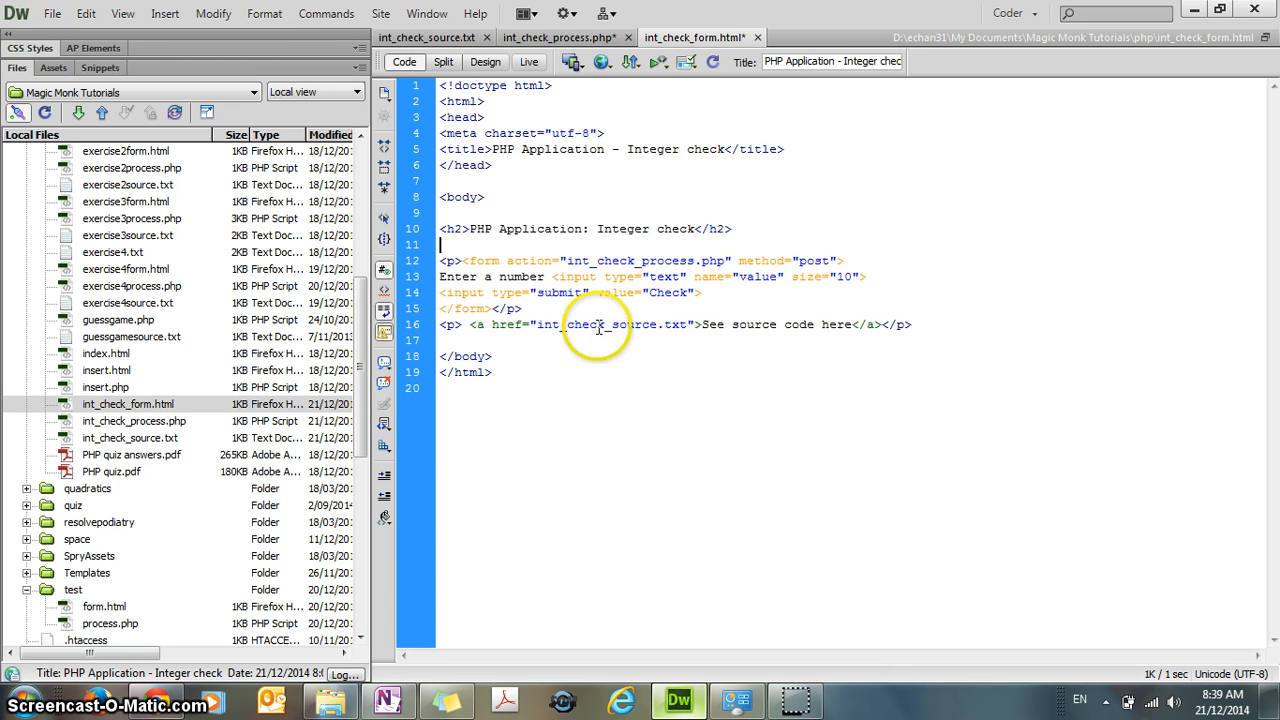
double_click(640, 260)
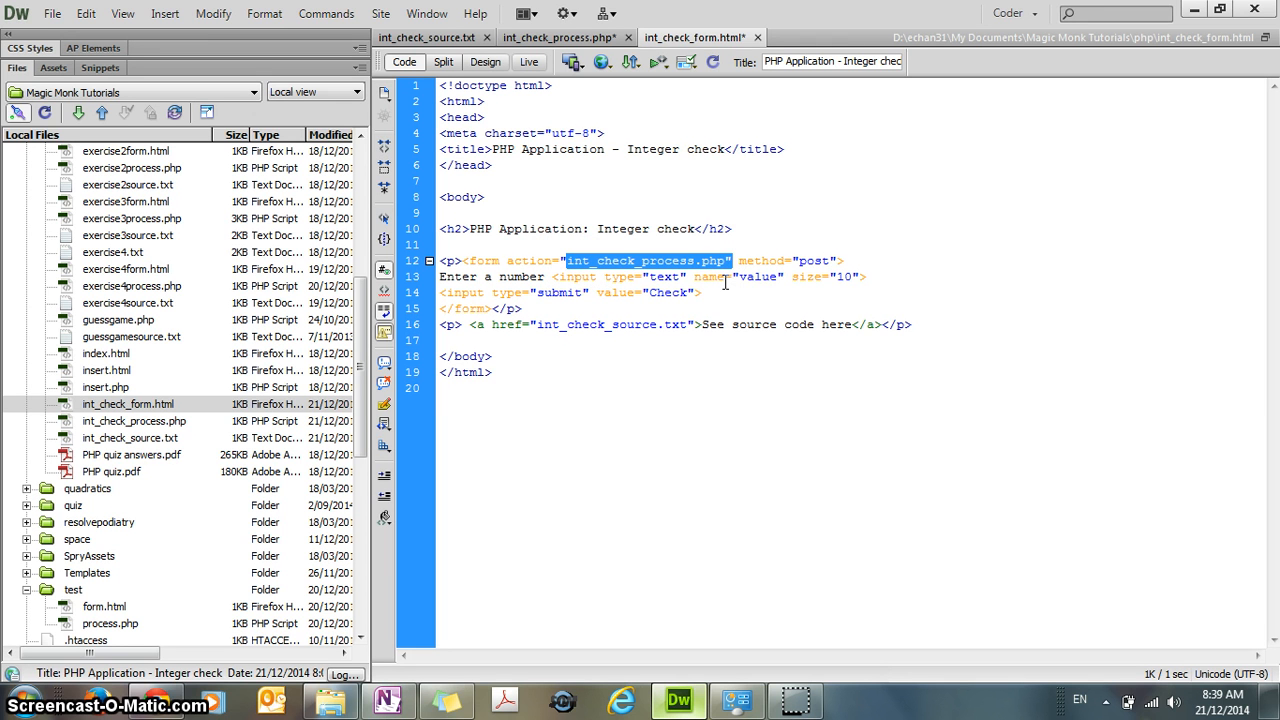
mouse_move(738, 280)
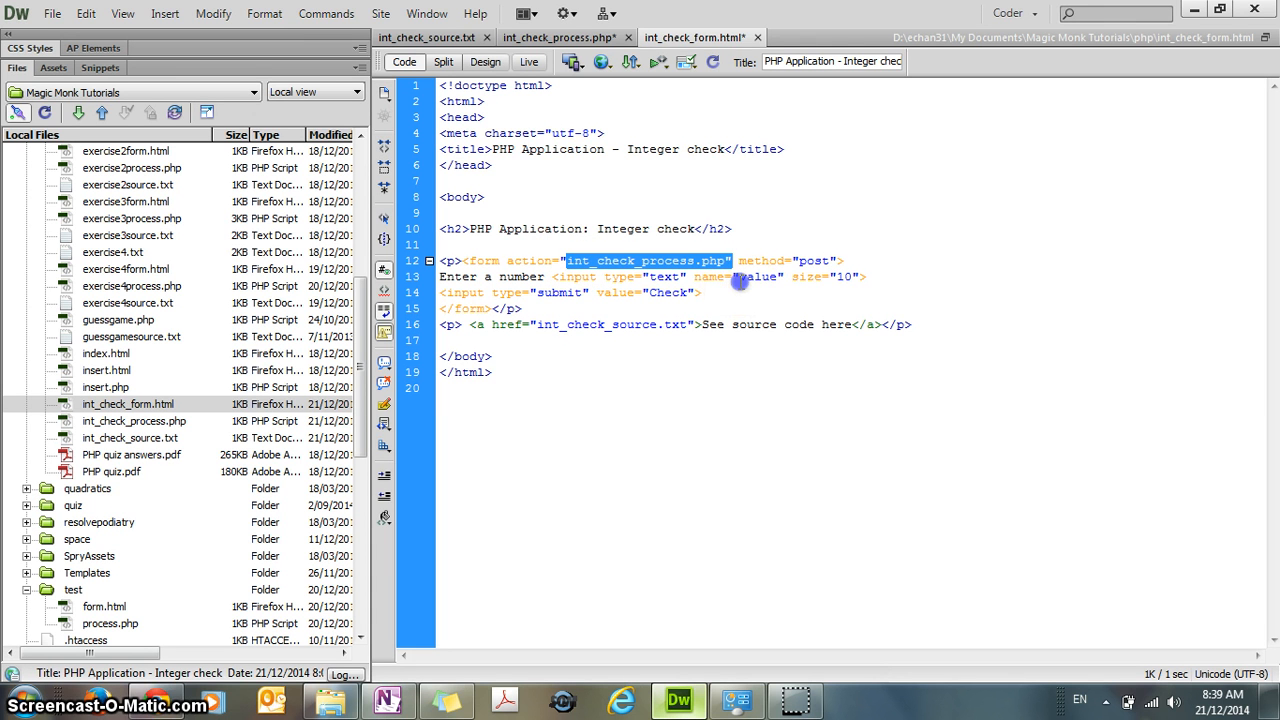
double_click(756, 276)
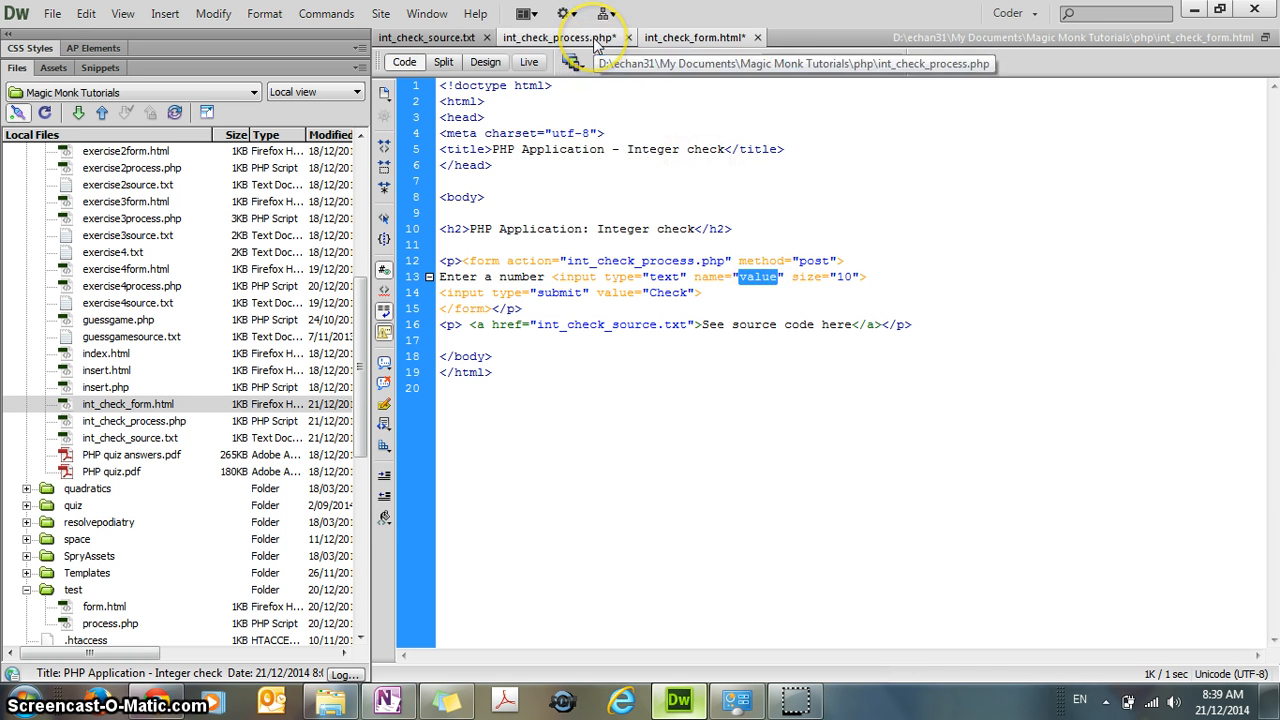
- In int_check_process.php, start the condition if ($input== after the $_POST line
click(560, 36)
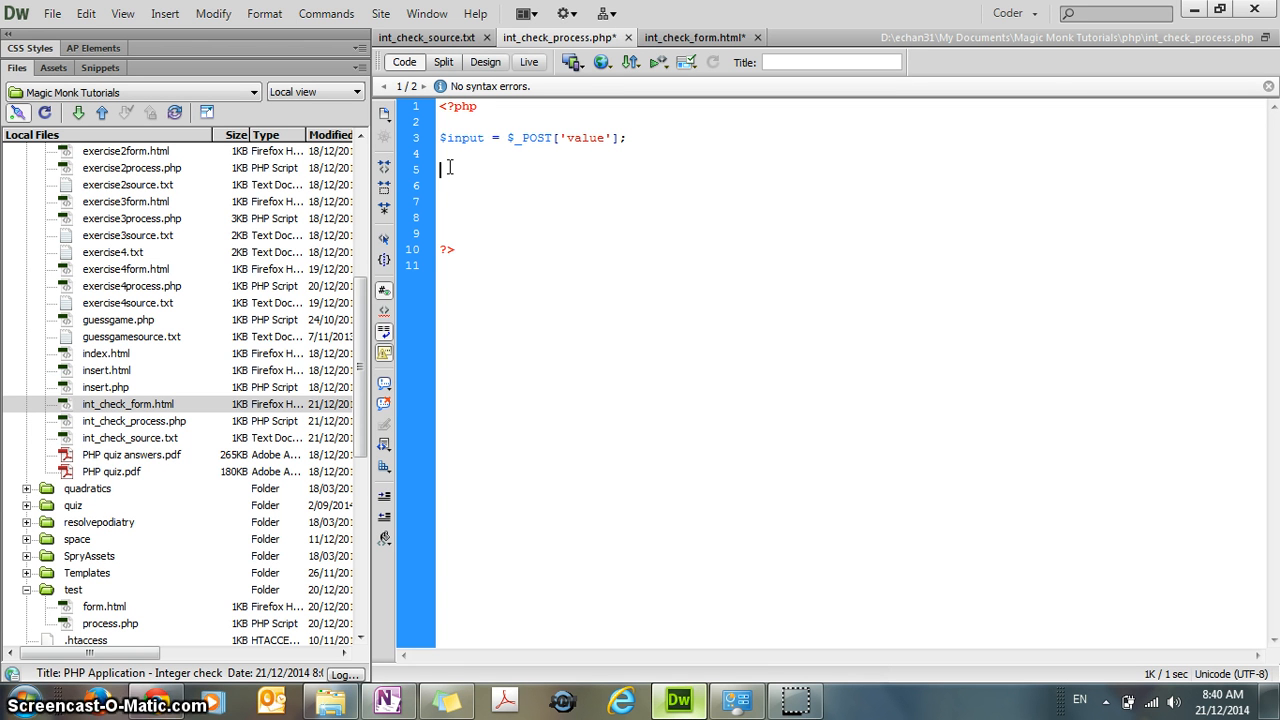
text(if ()
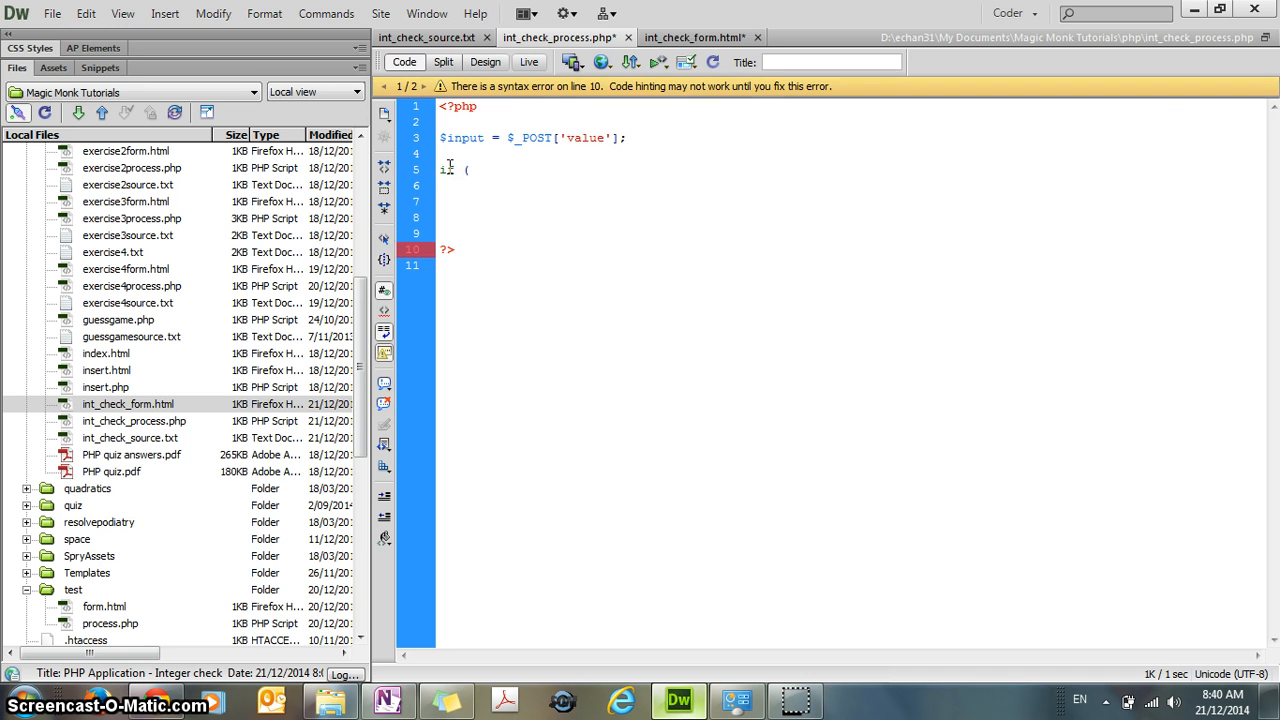
text($input)
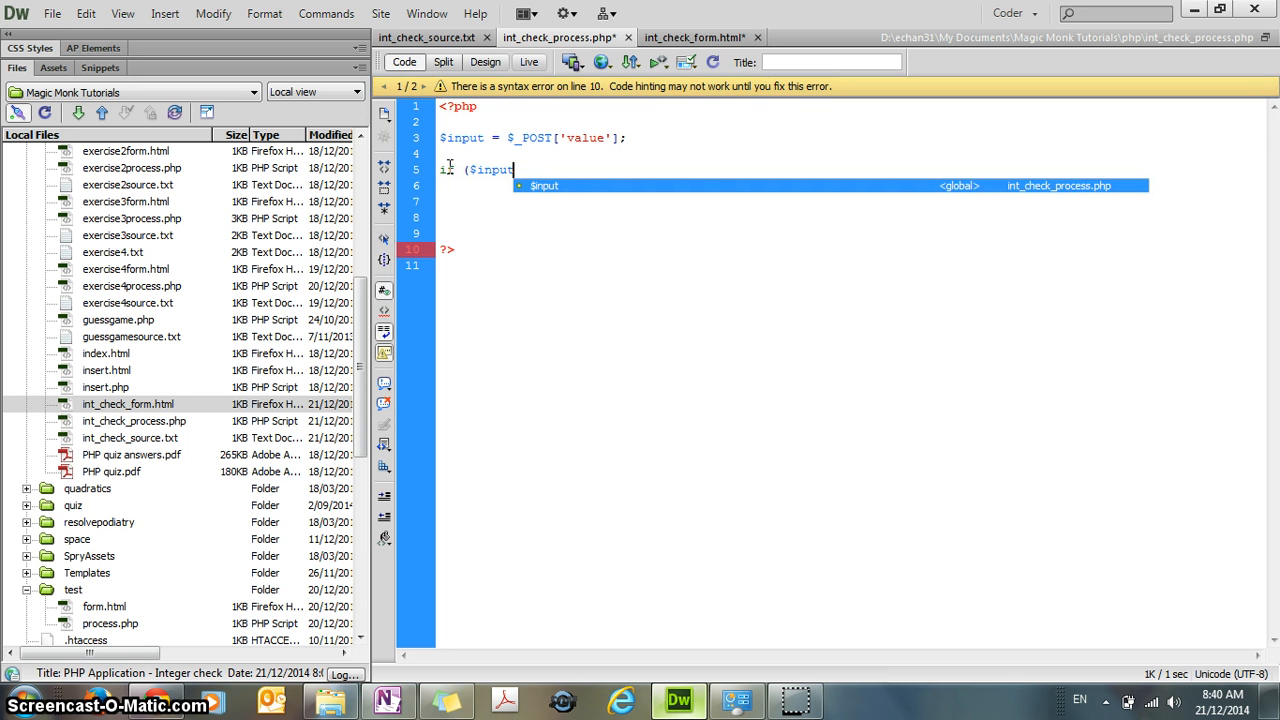
text(==)
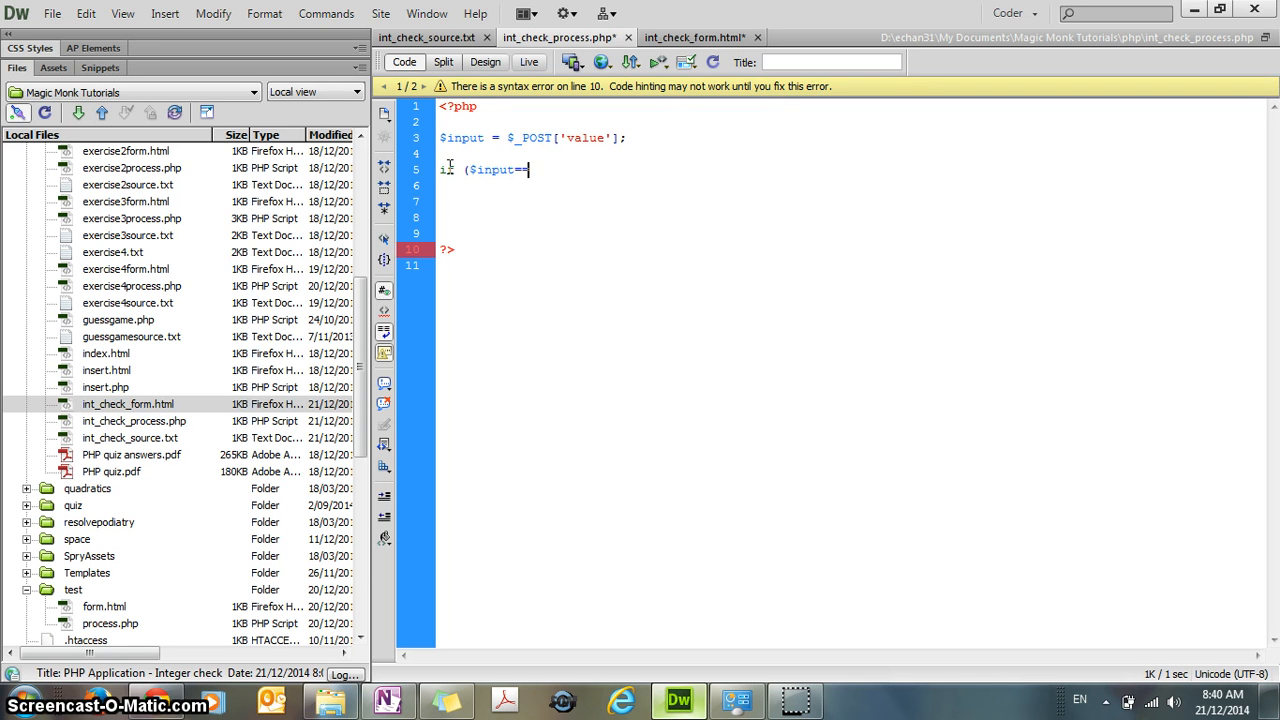
text(=)
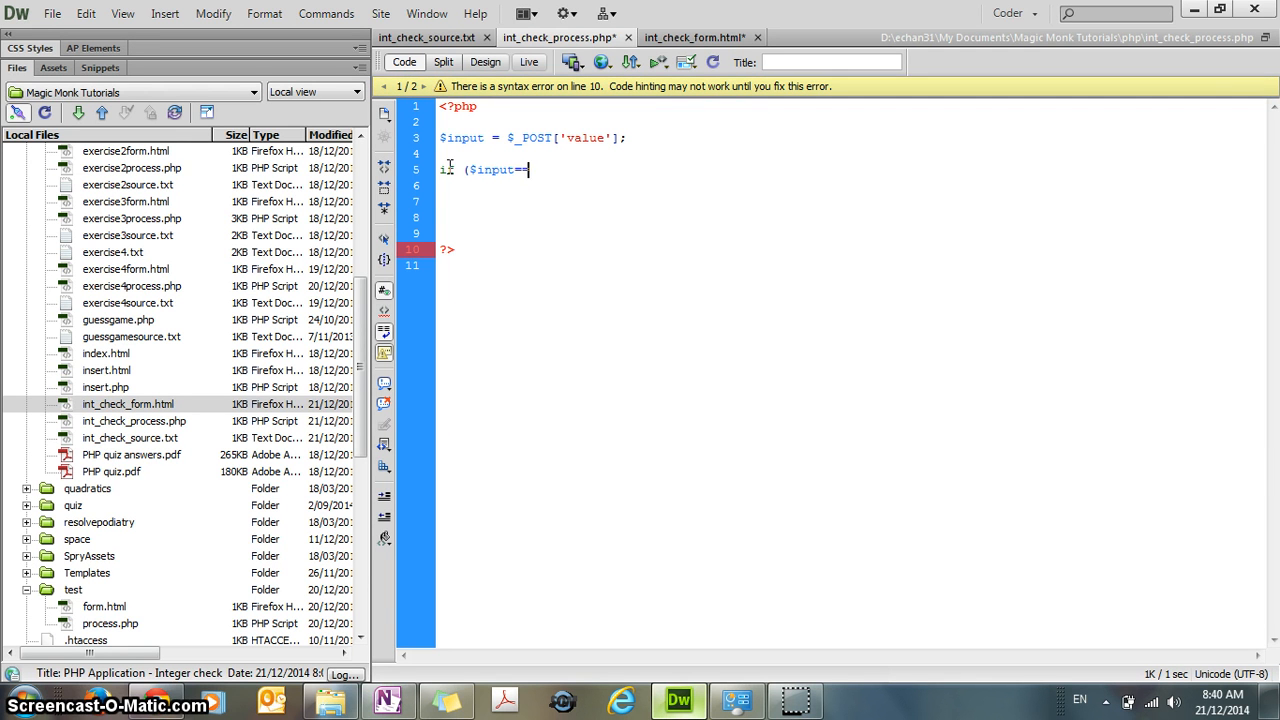
- Complete the condition as if ($input==floor($input))
text(f1)
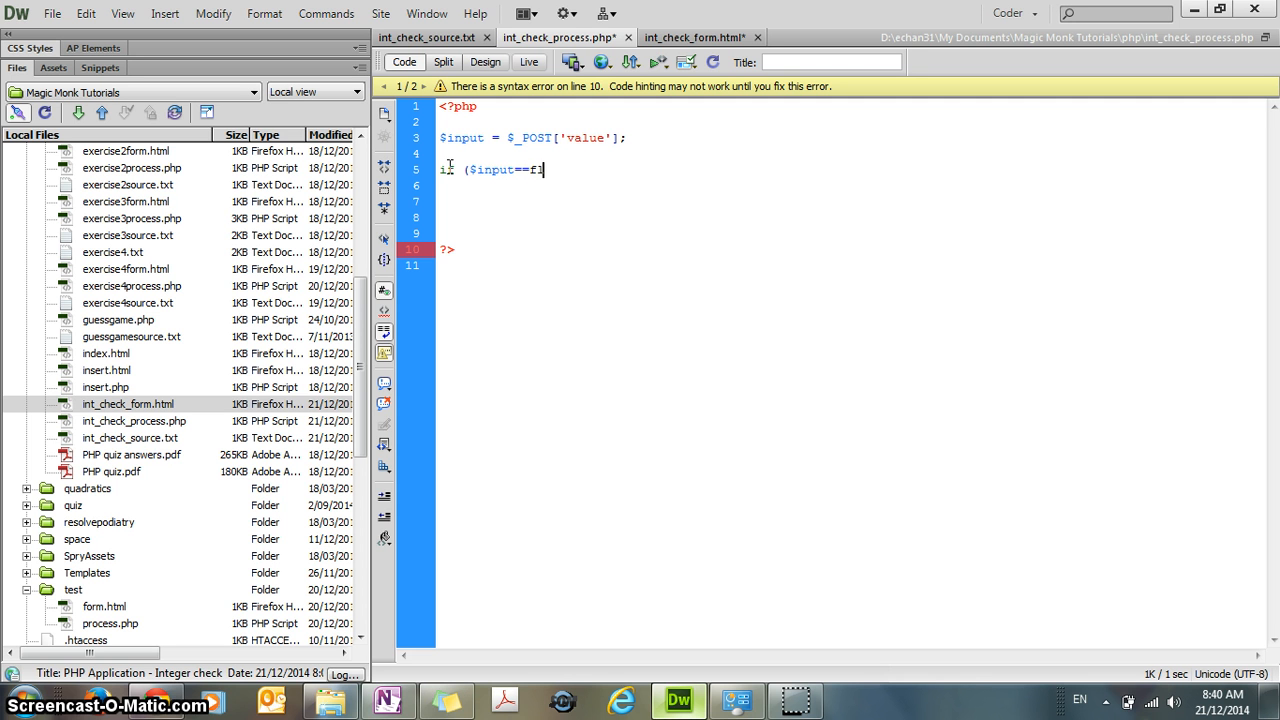
text(floor()
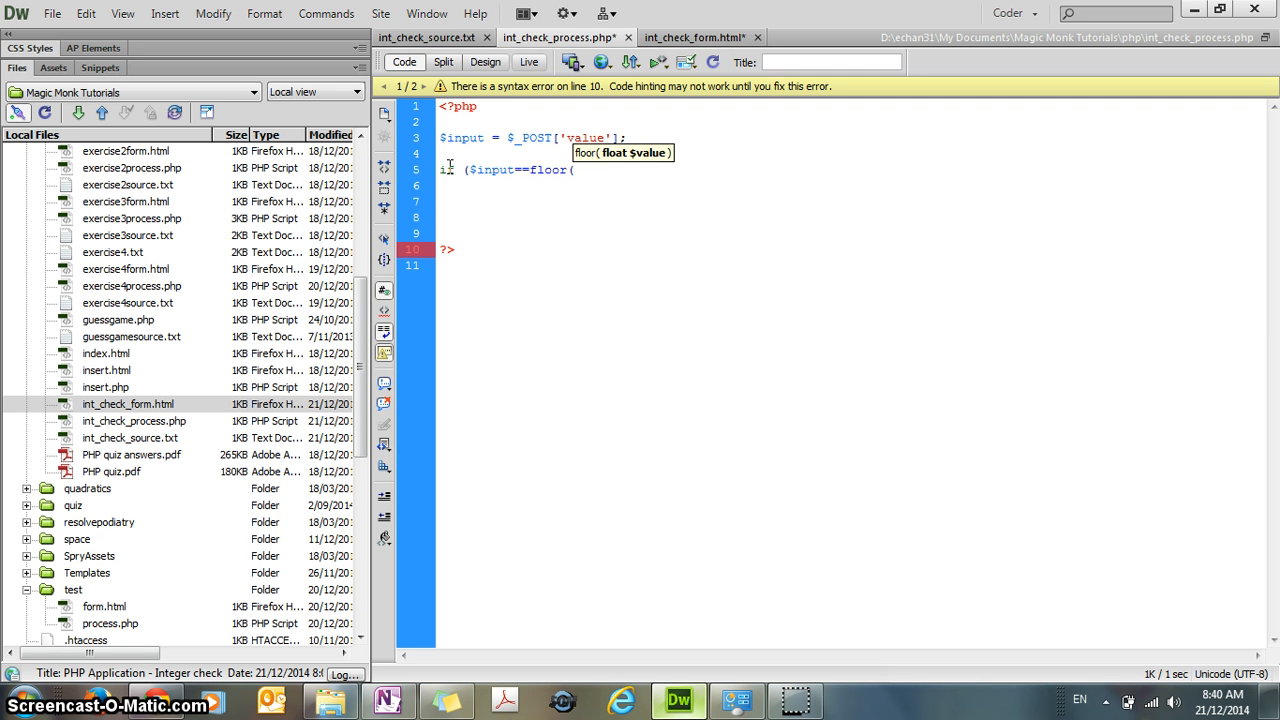
text($)
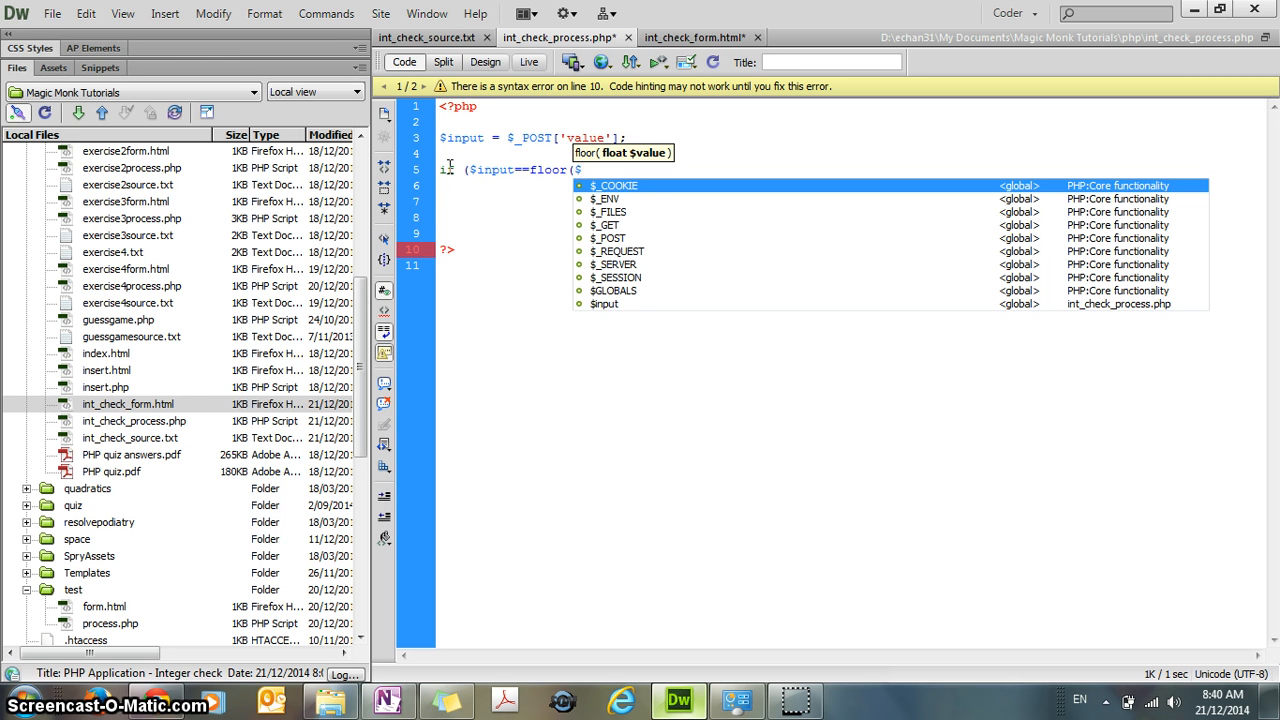
text(input)
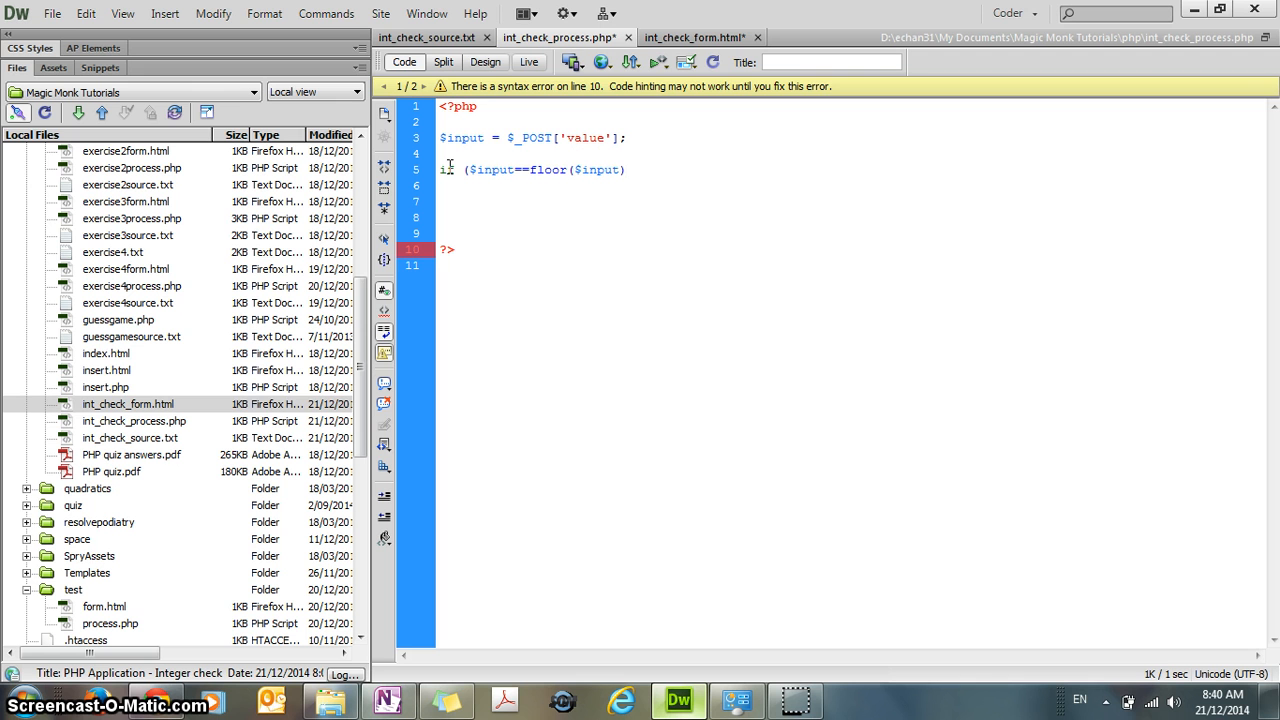
text())
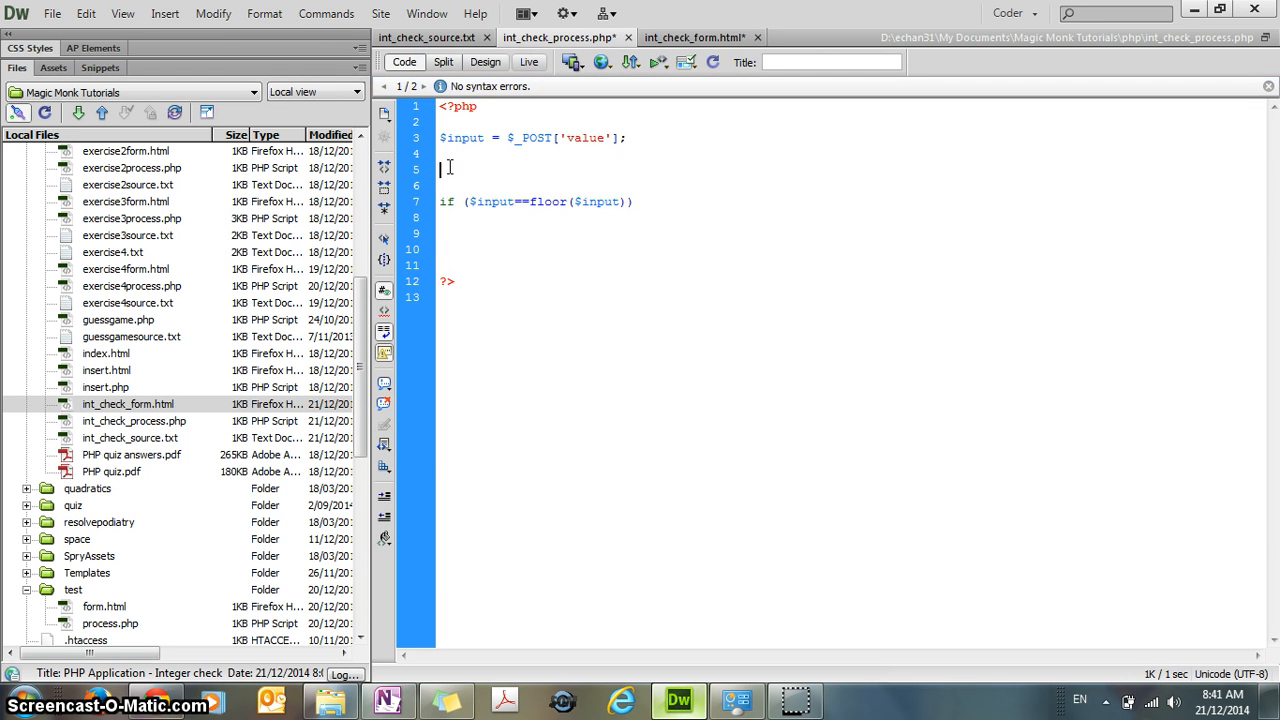
- Write a 'floor function:' example note with an input value above the if statement
text(3.428)
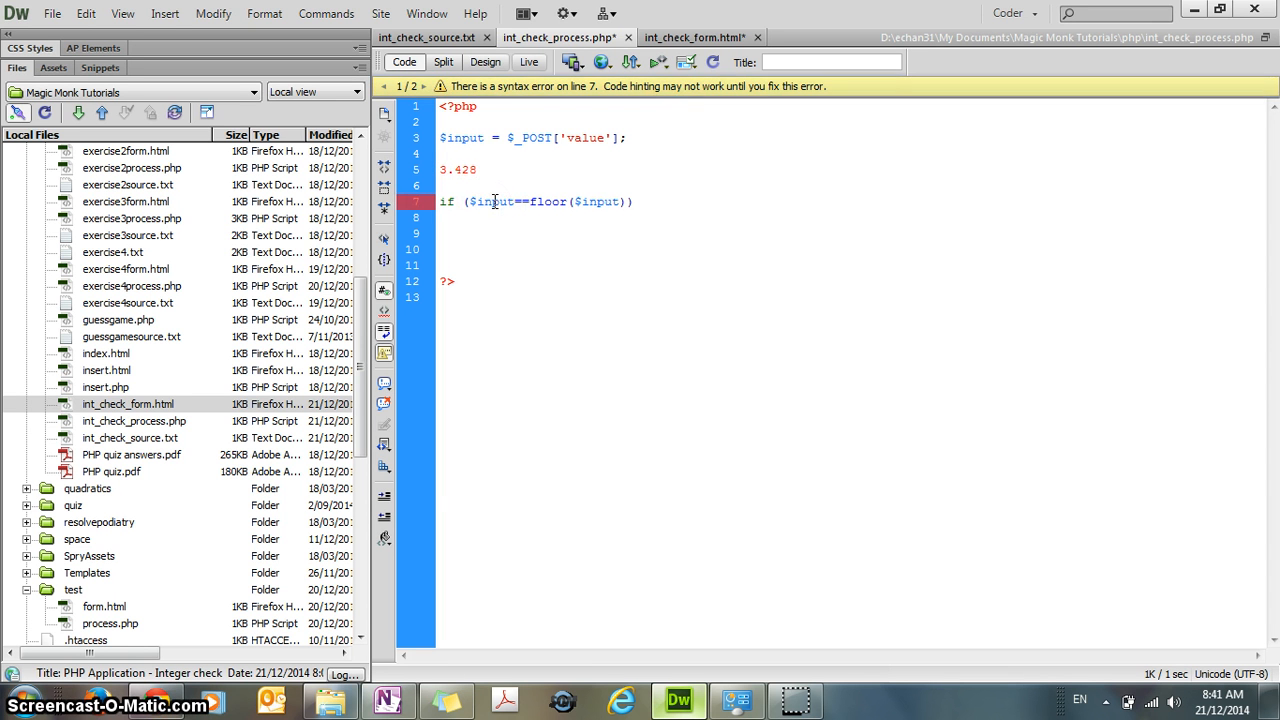
text(input:)
text(output:)
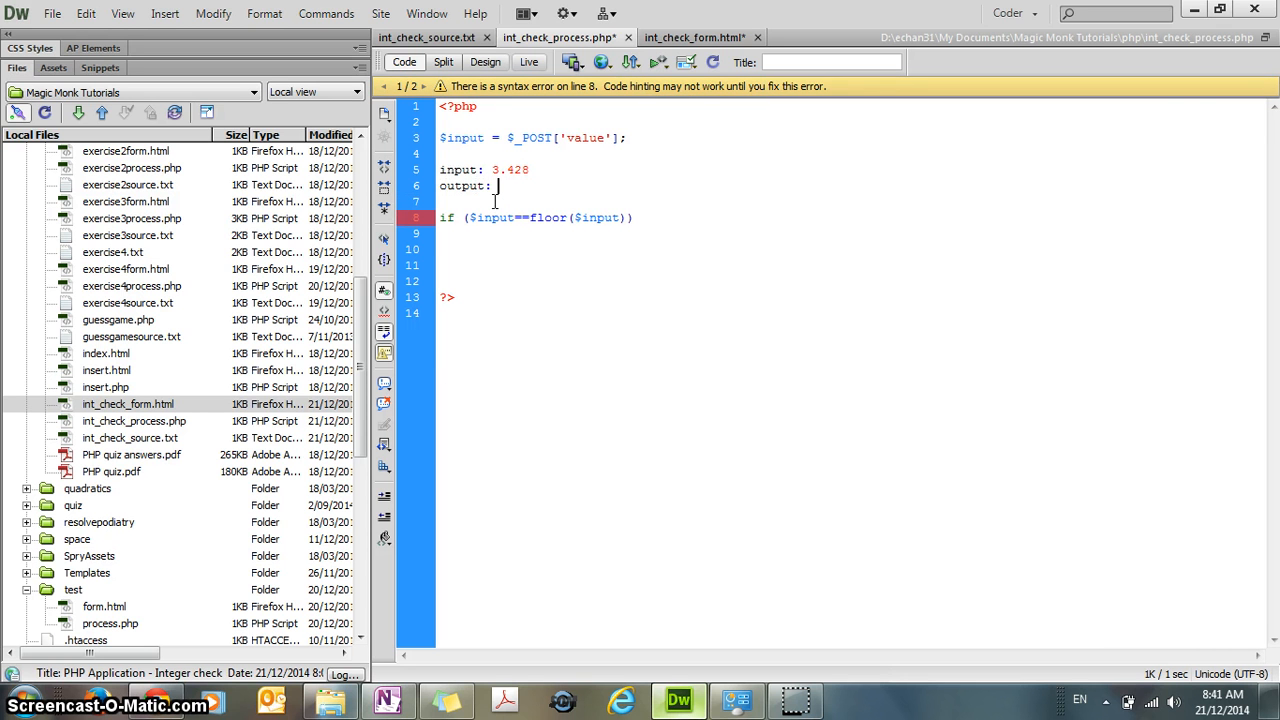
text(3)
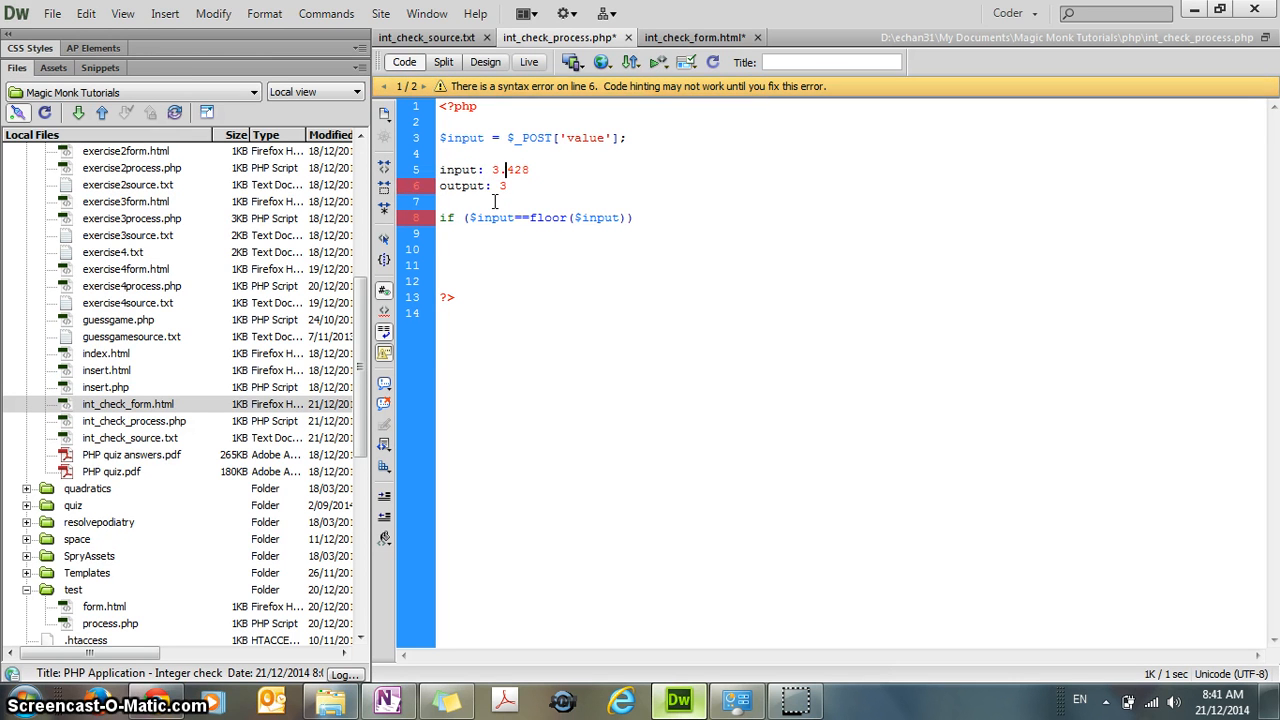
text(floor function:)
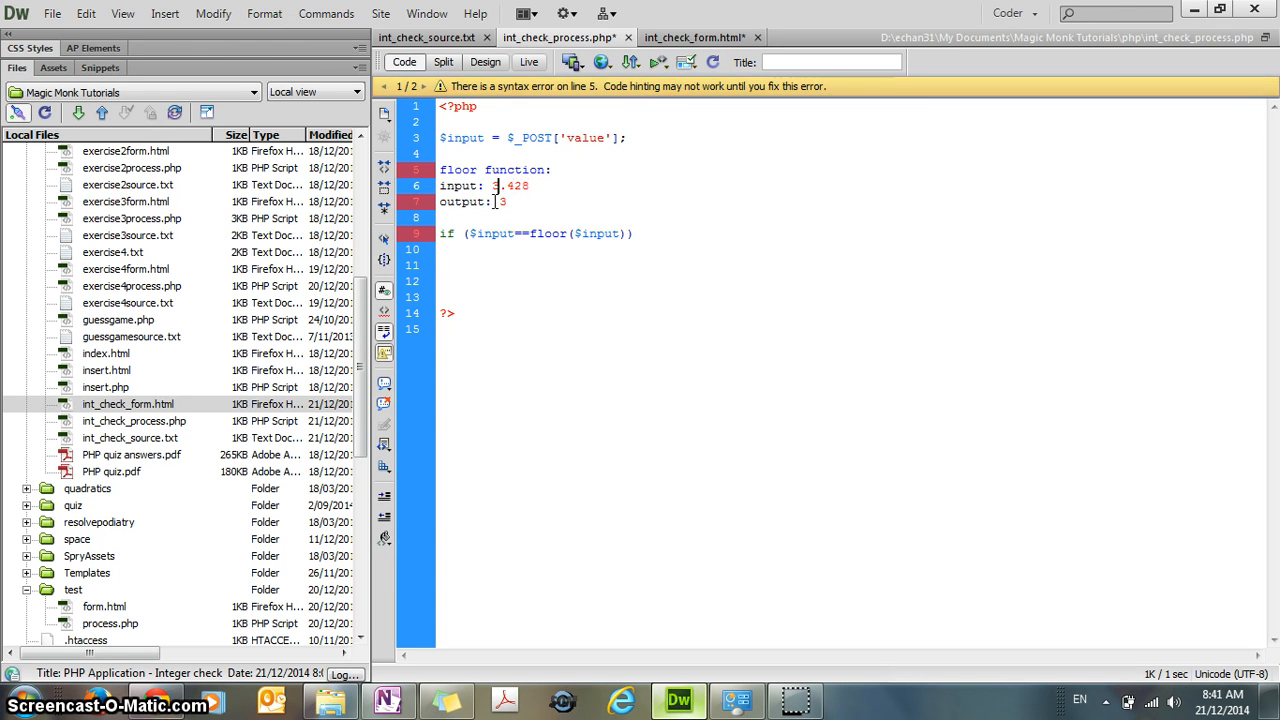
double_click(510, 186)
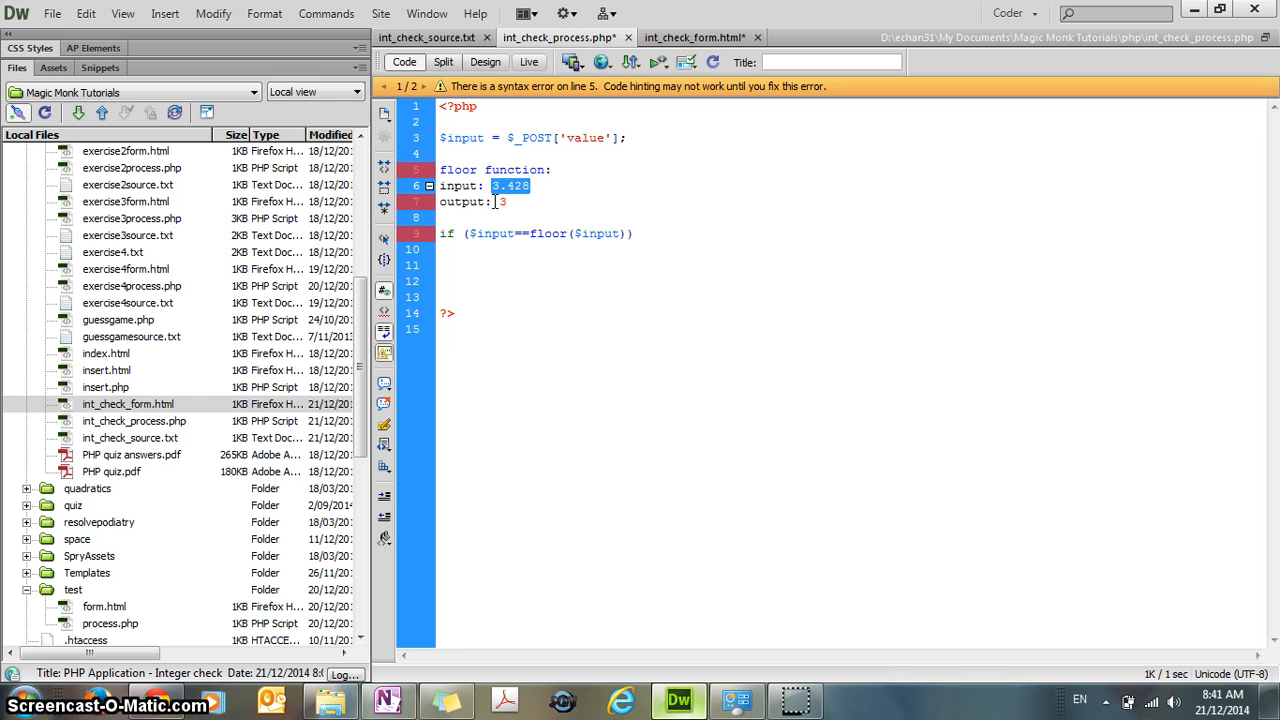
text(7.894)
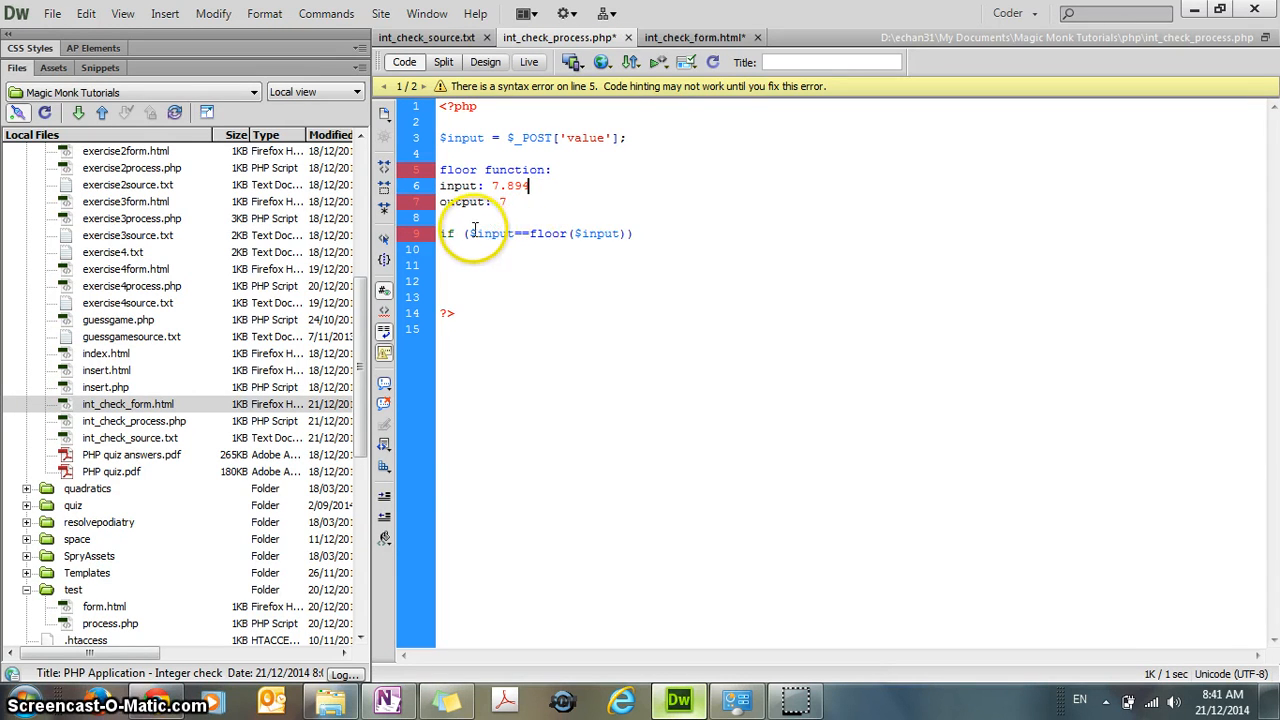
- Edit the example so input 7.6 gives output 7
double_click(492, 232)
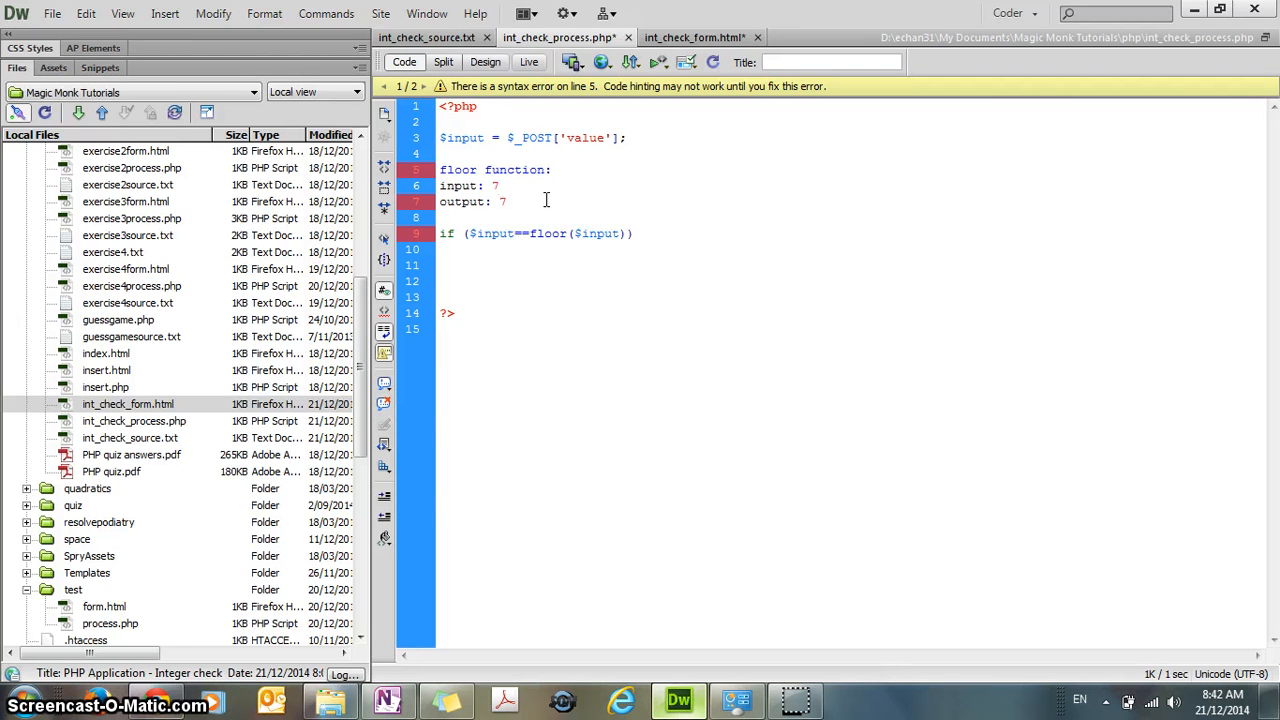
click(494, 168)
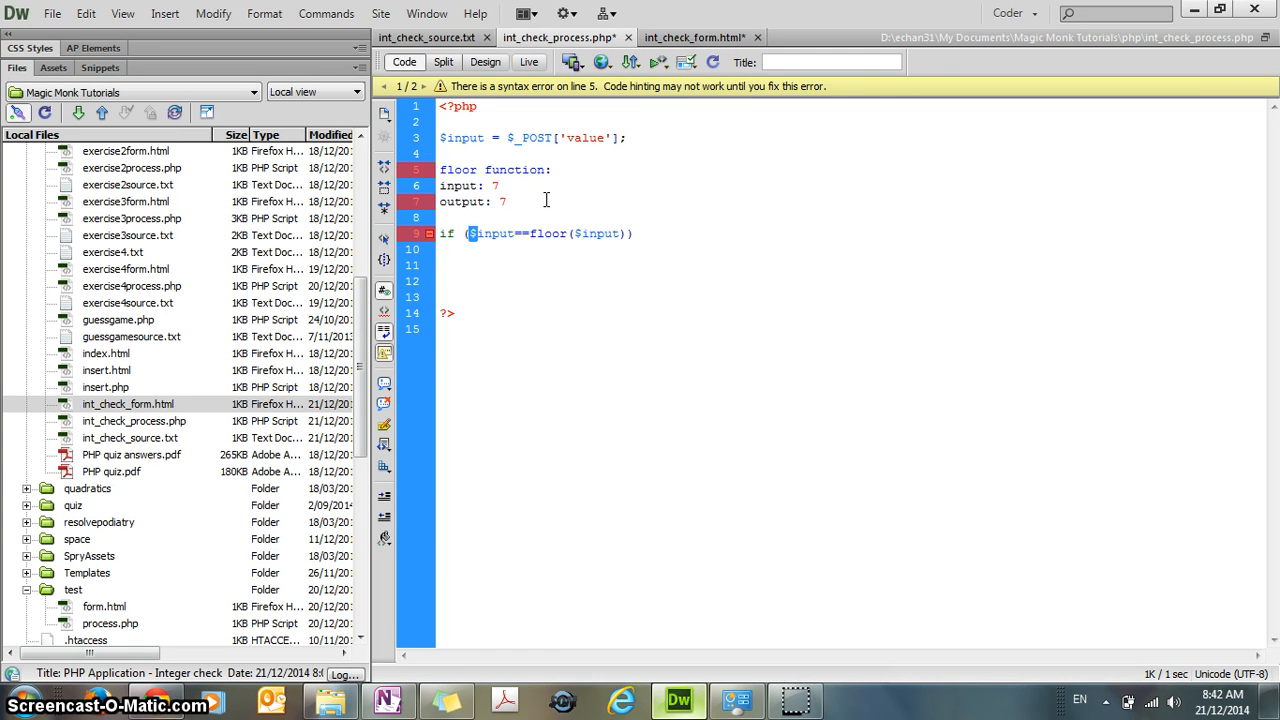
drag(470, 232, 630, 232)
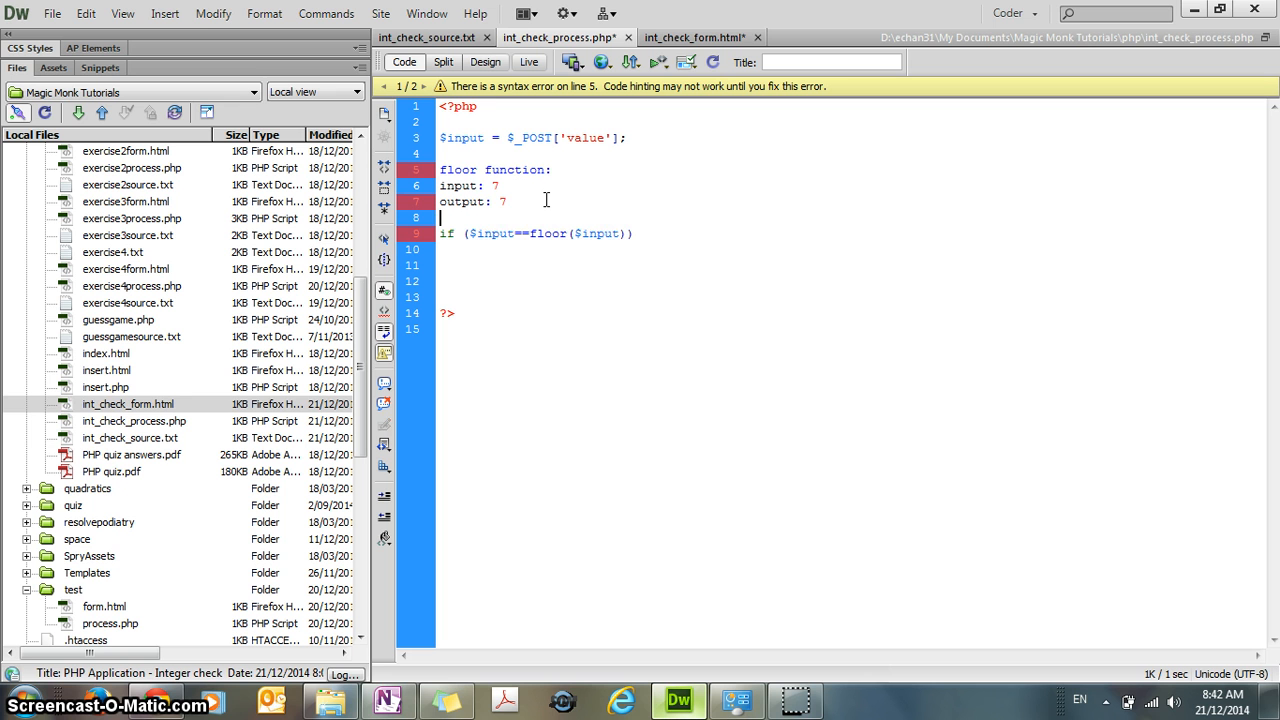
text(,)
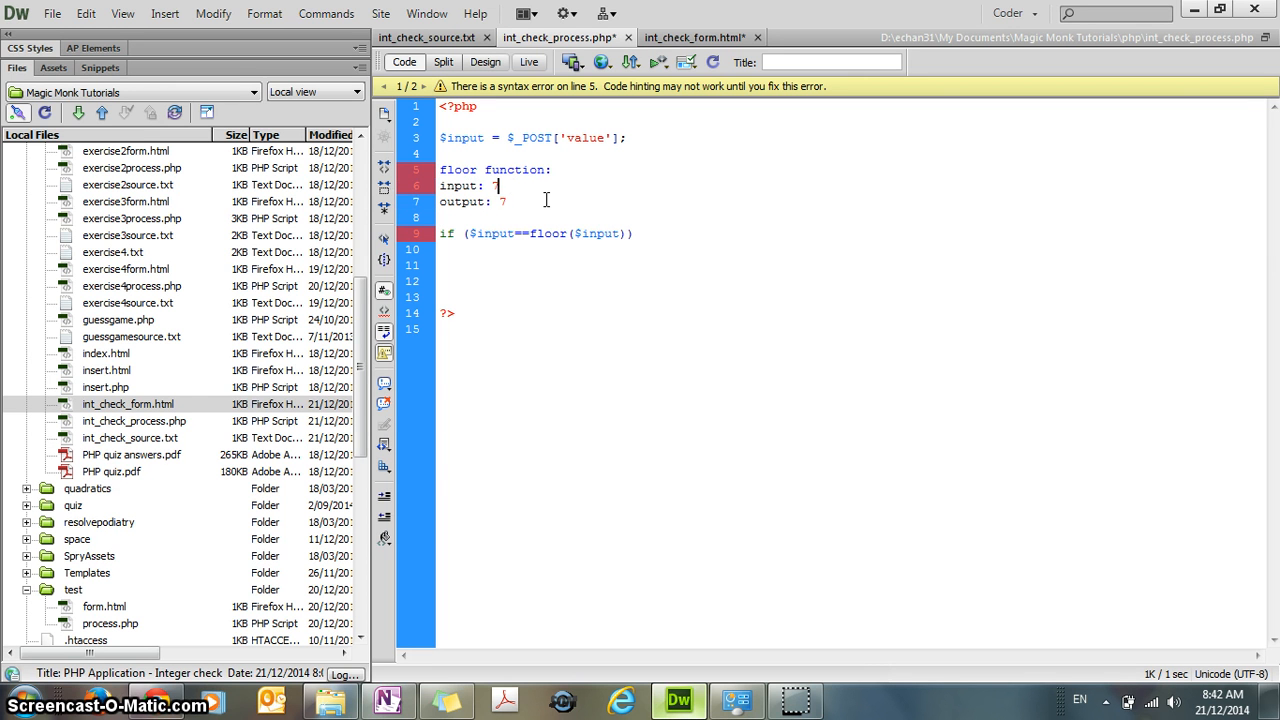
text(.6)
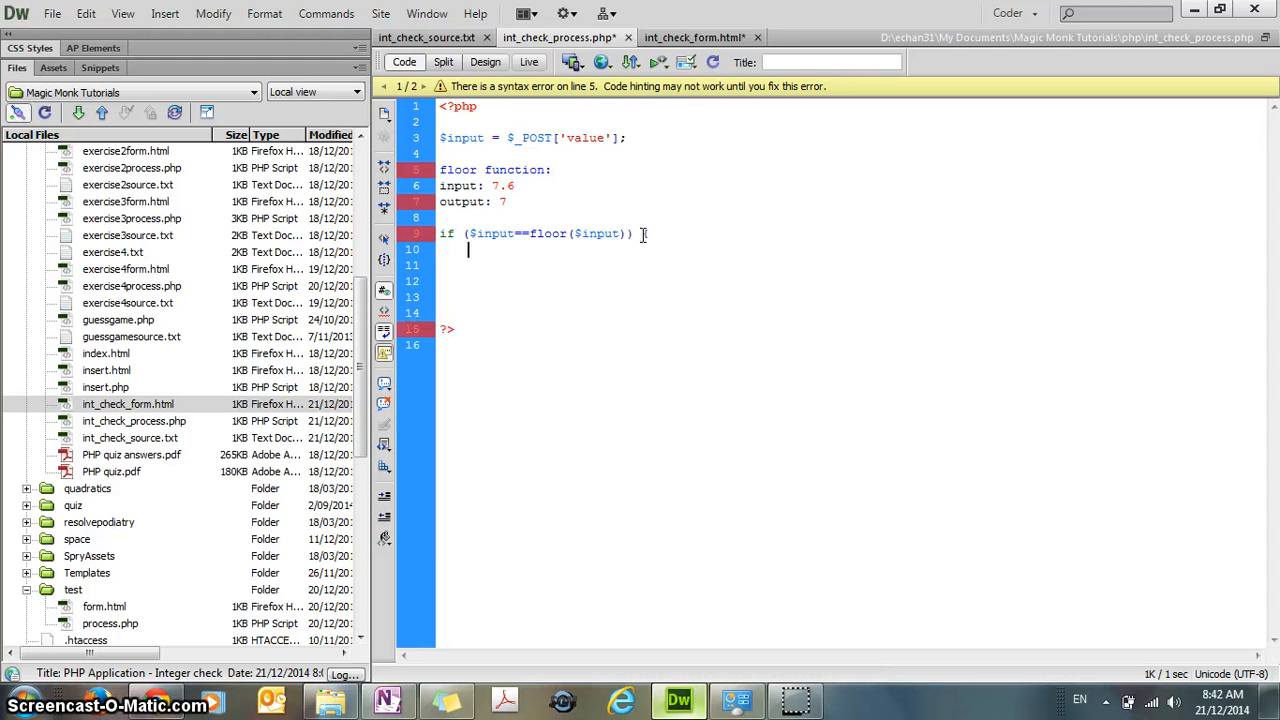
- Echo "Your number is an integer" inside the if branch
text(echo)
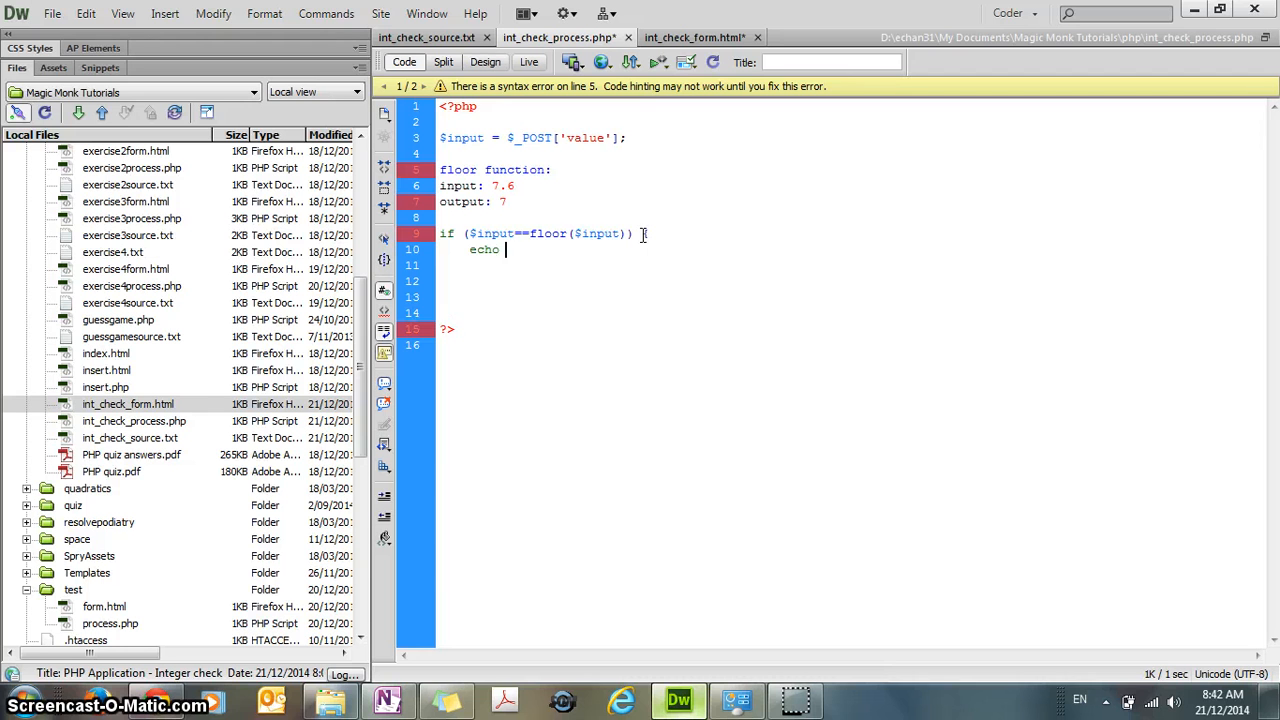
text("Your #)
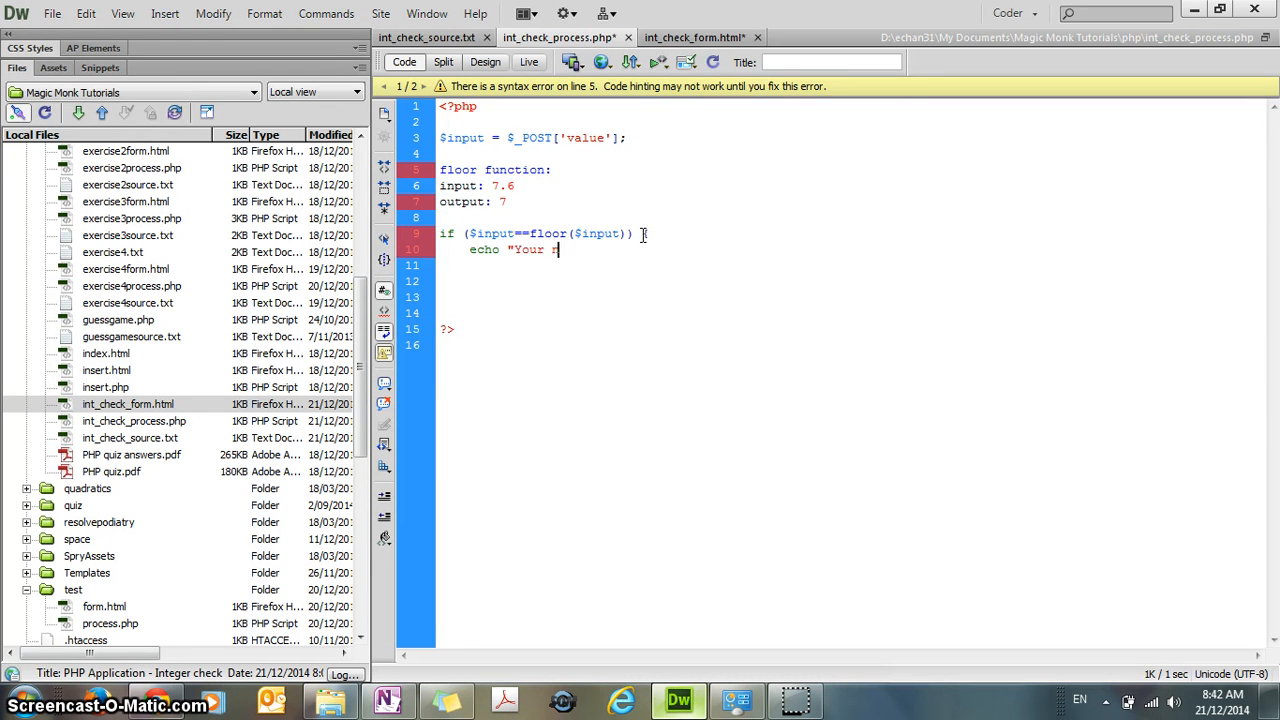
text(number is an integer";)
click(850, 264)
text(el)
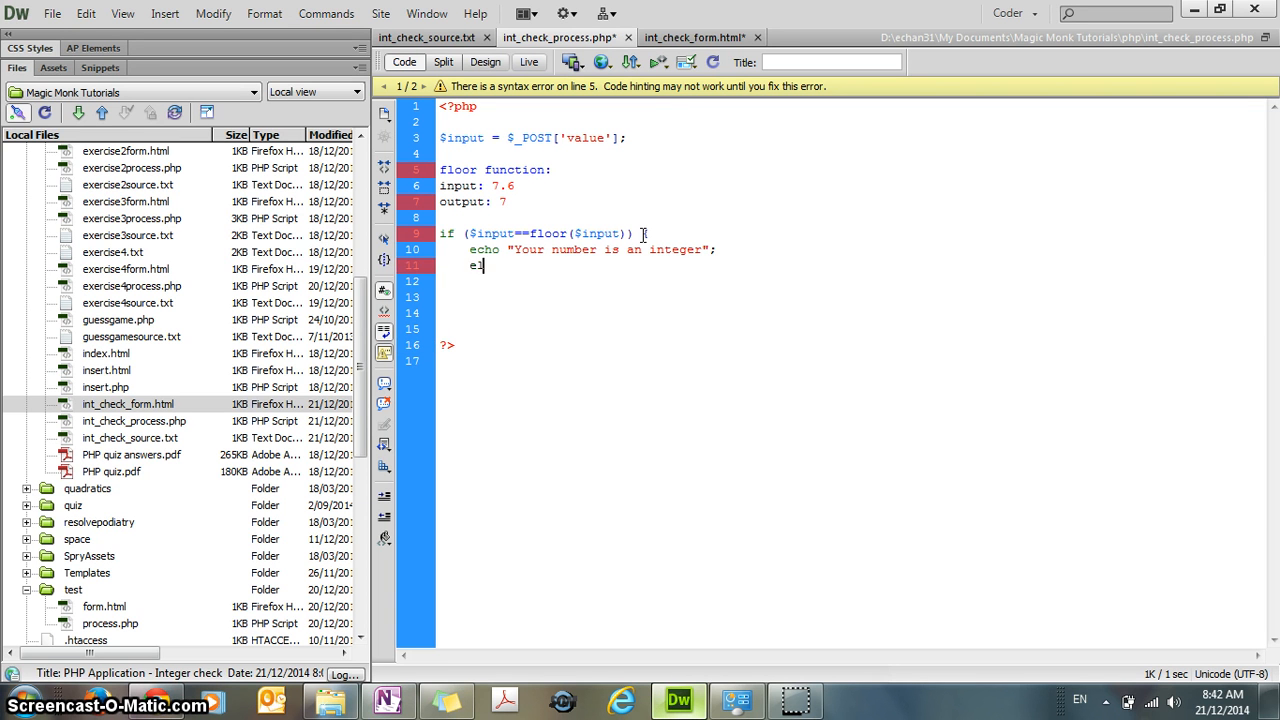
- Add the else branch echoing "Your number is not an integer"; then comment the notes and upload
text(} else)
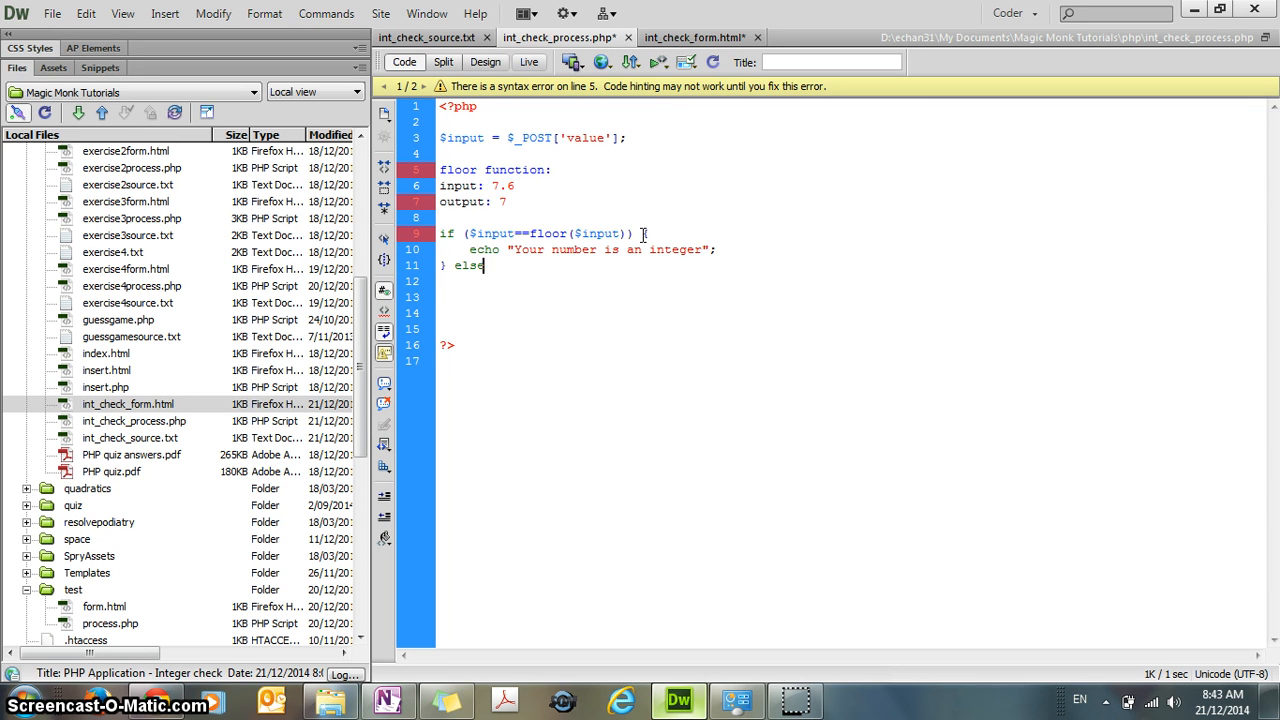
text({)
click(850, 280)
text(echo "Your number is not an in)
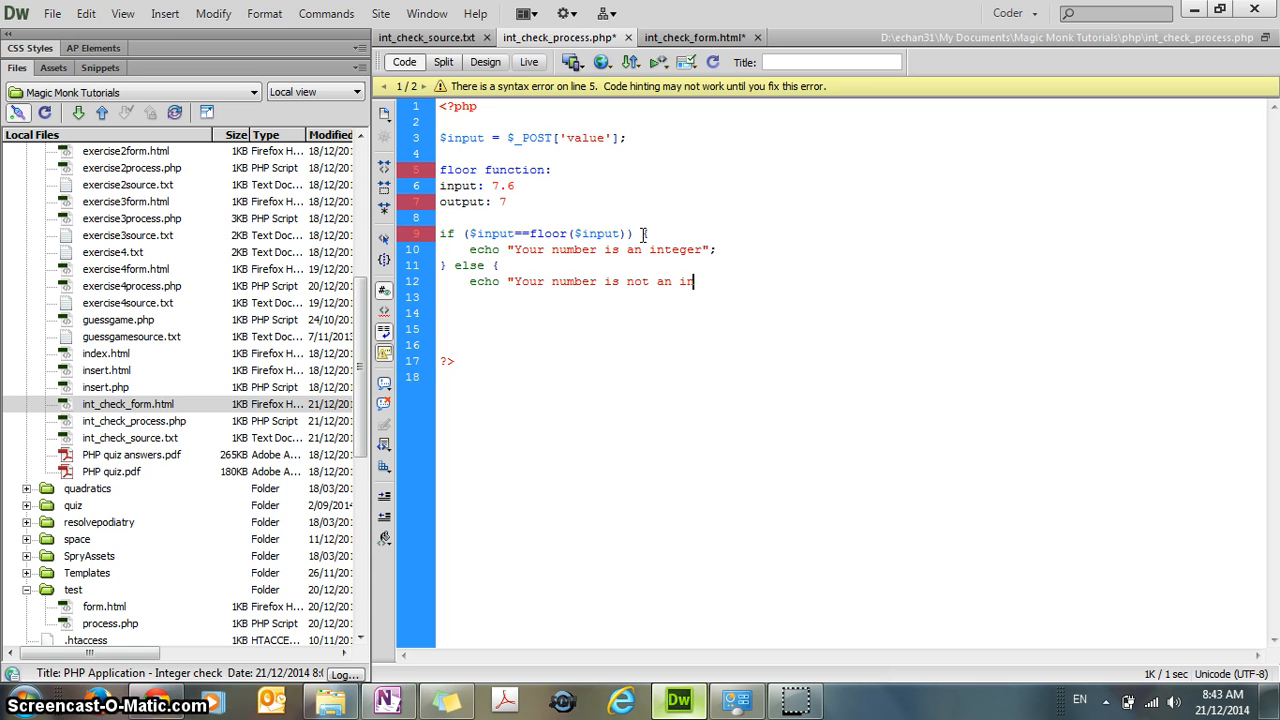
text(teger";)
click(852, 296)
text(})
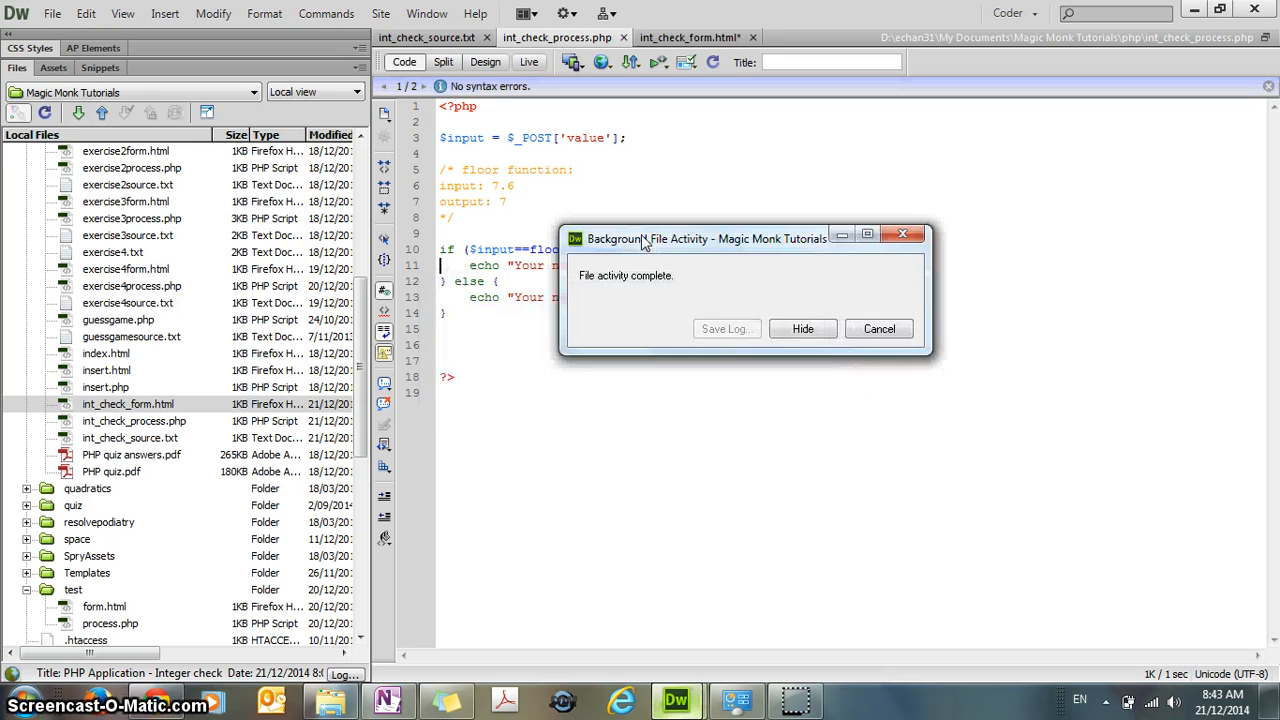
- In Chrome, submit 3 and see it reported as an integer, then return to the form
click(802, 328)
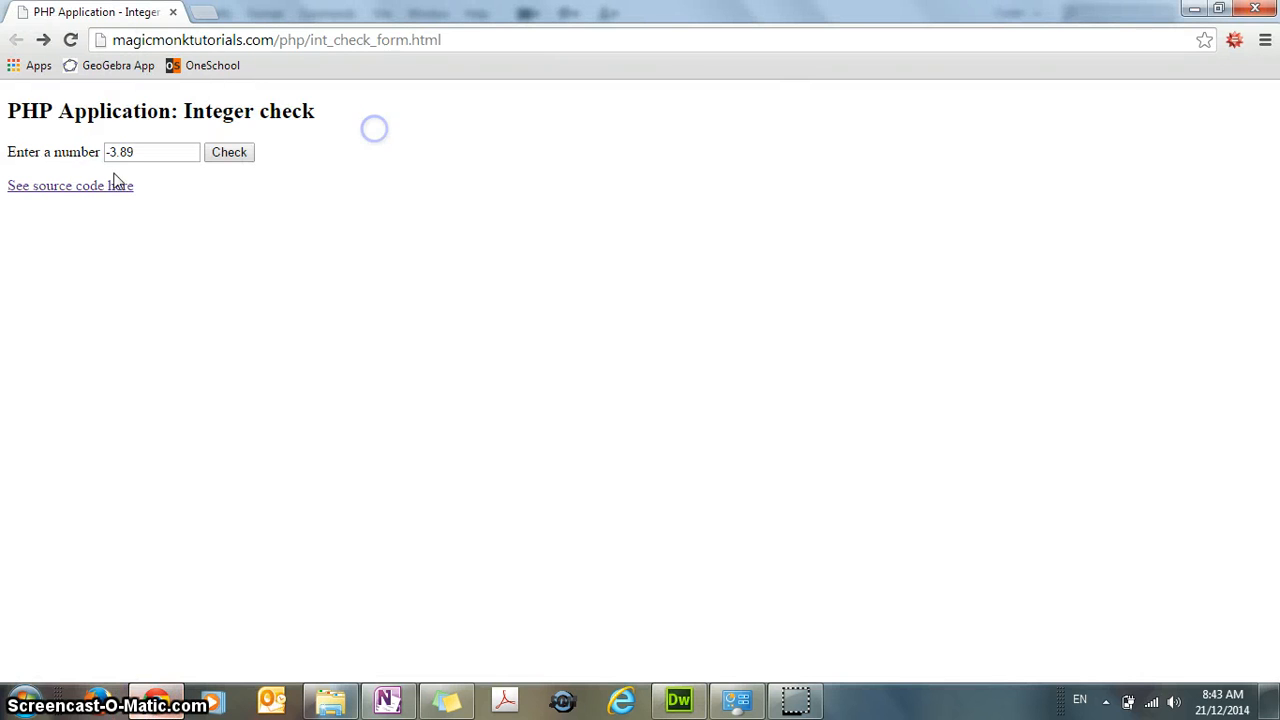
text(3)
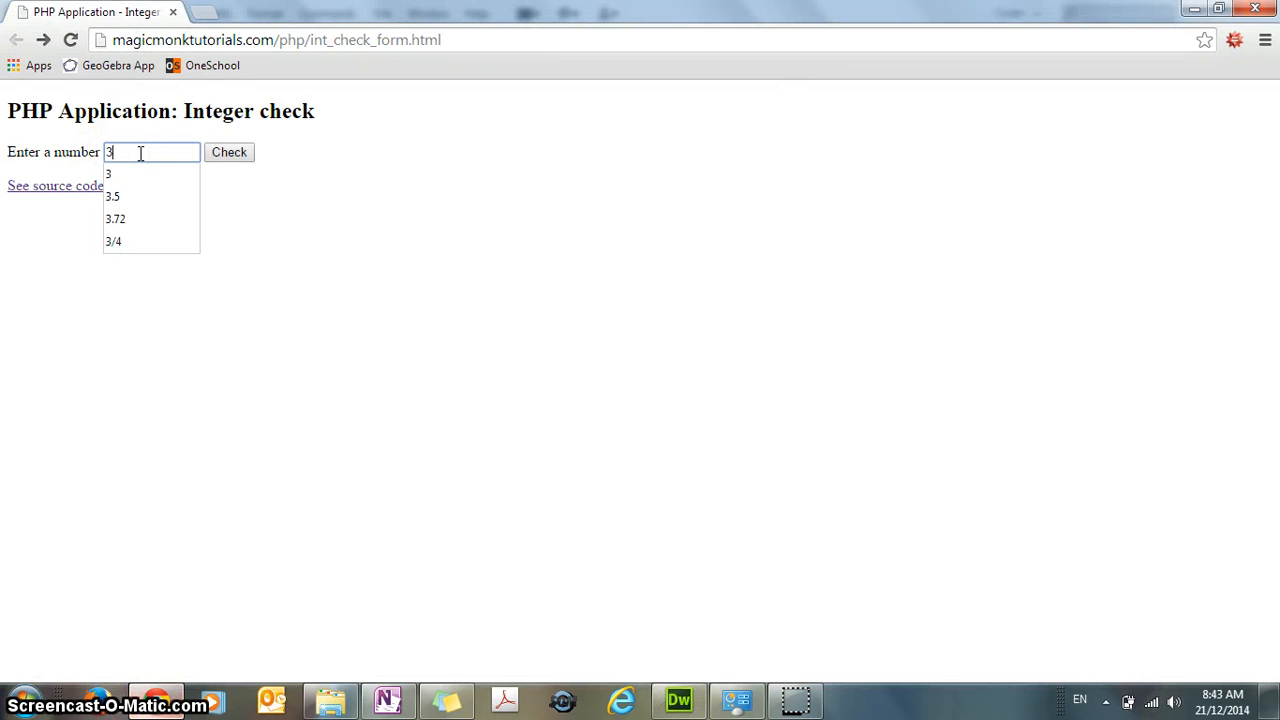
click(228, 152)
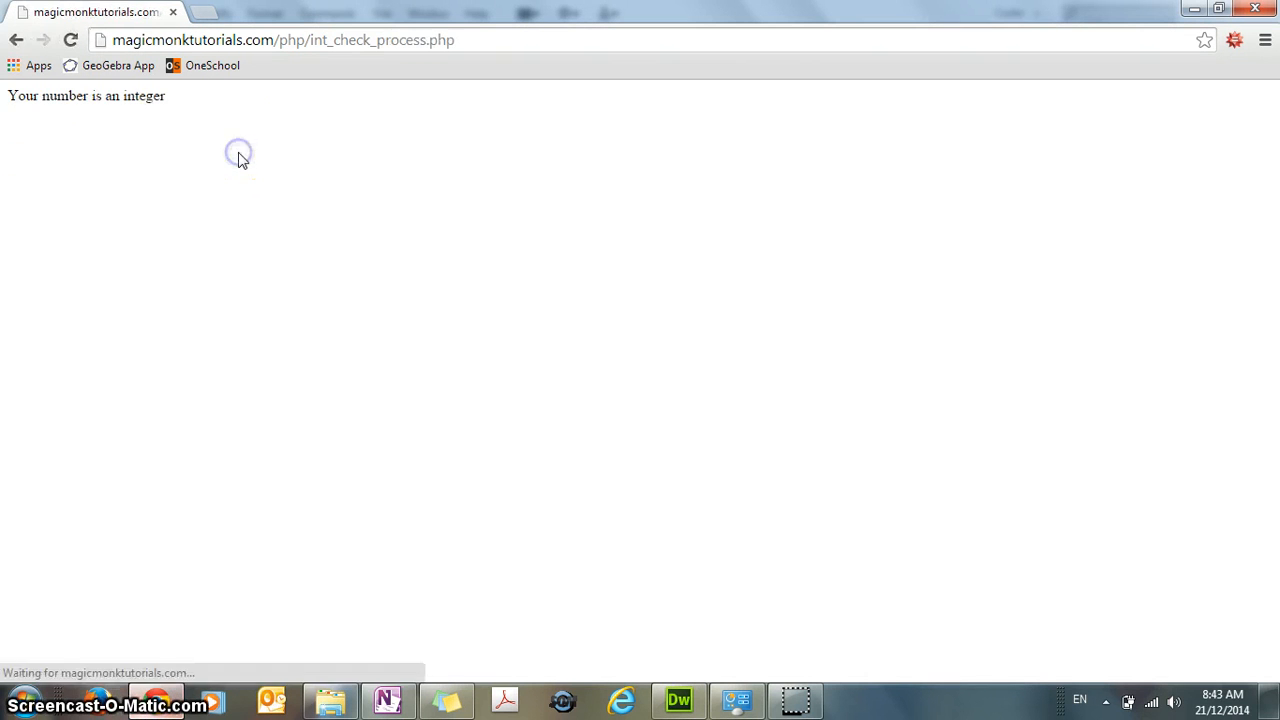
click(16, 40)
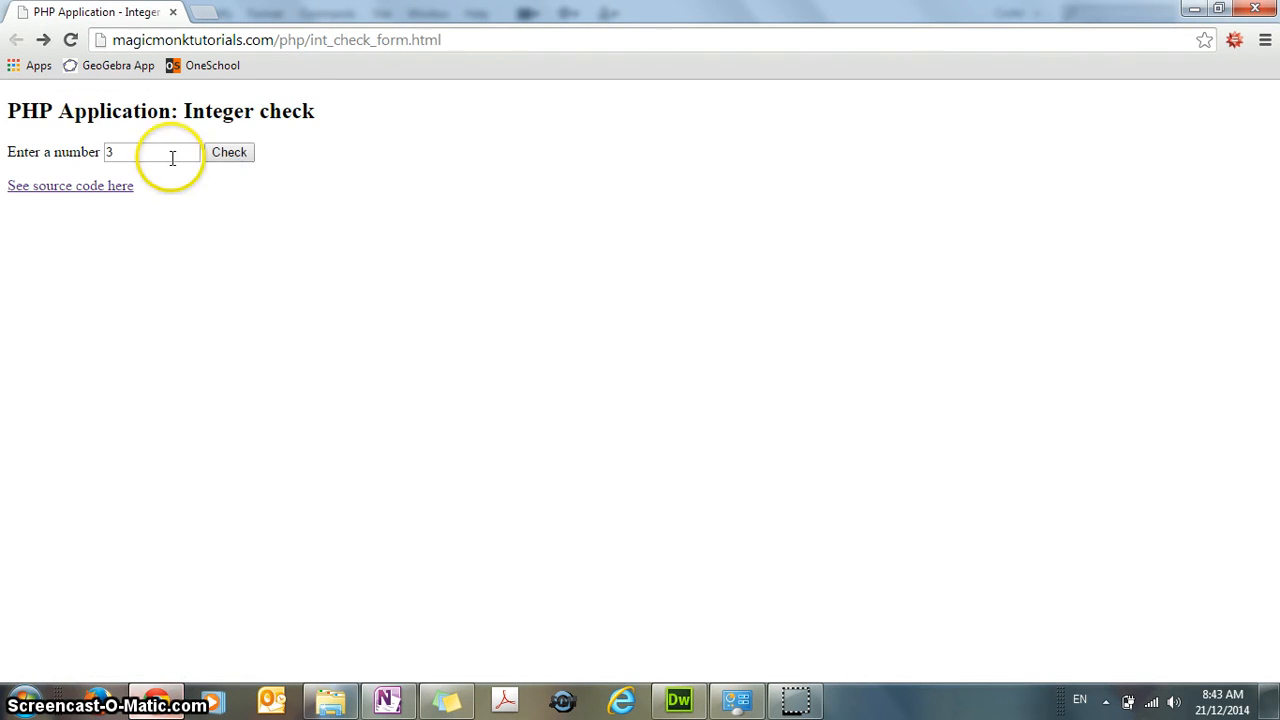
- Submit 10.57 and see it reported as not an integer
text(.8)
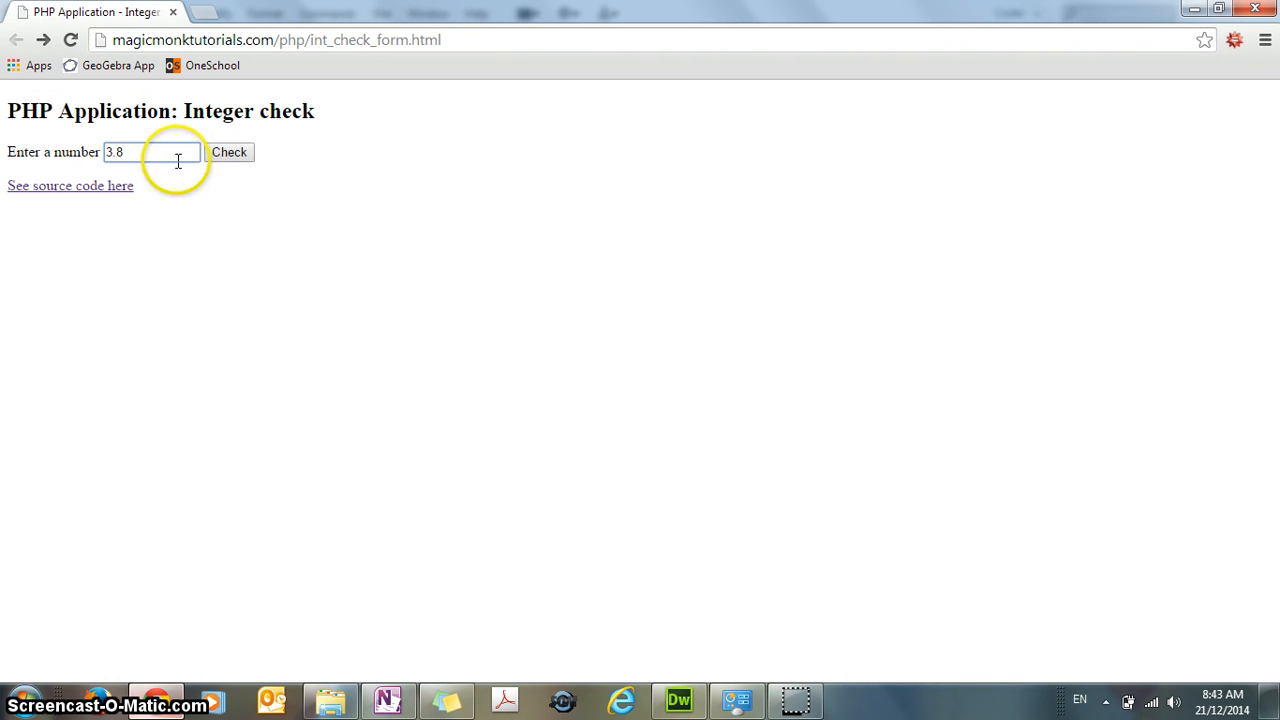
text(10.57)
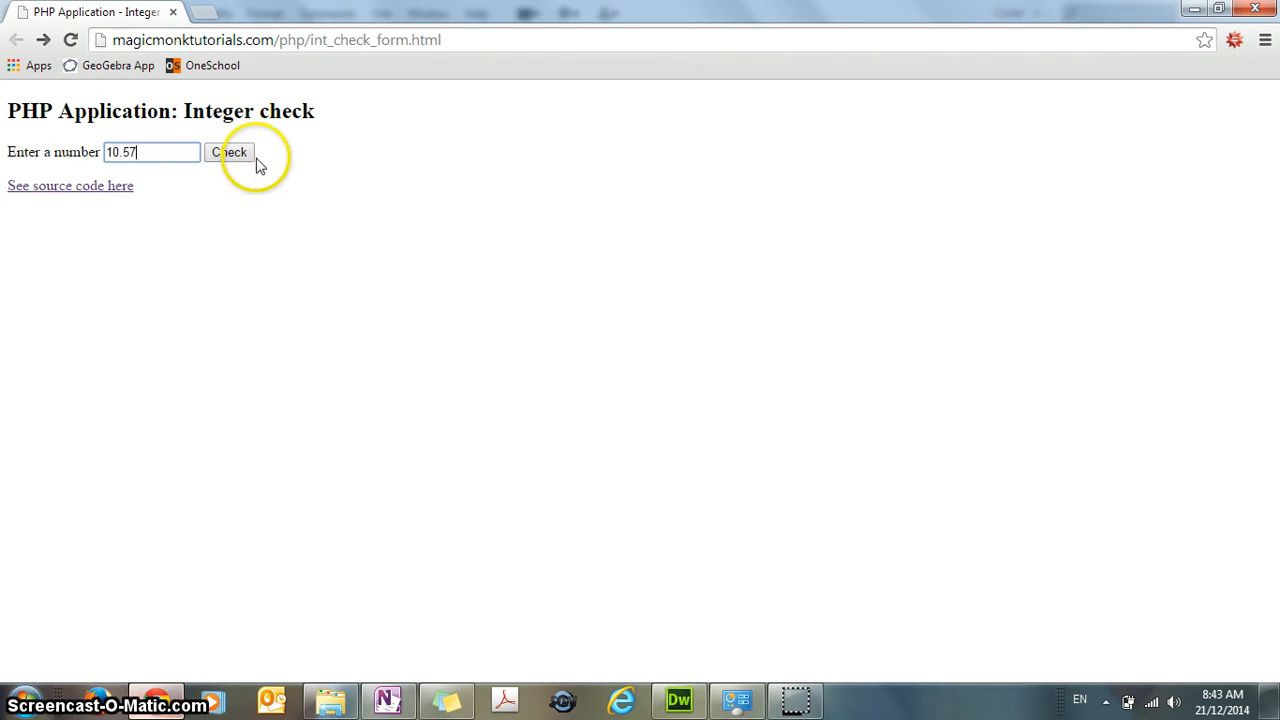
click(230, 152)
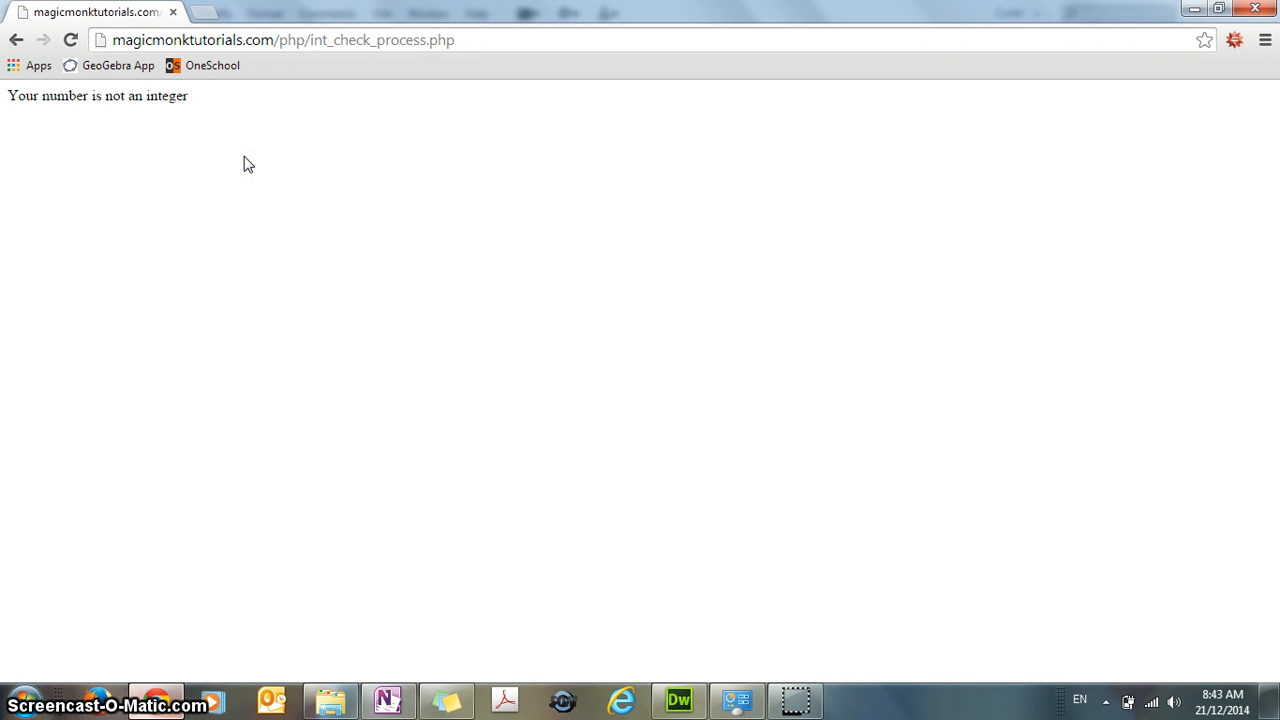